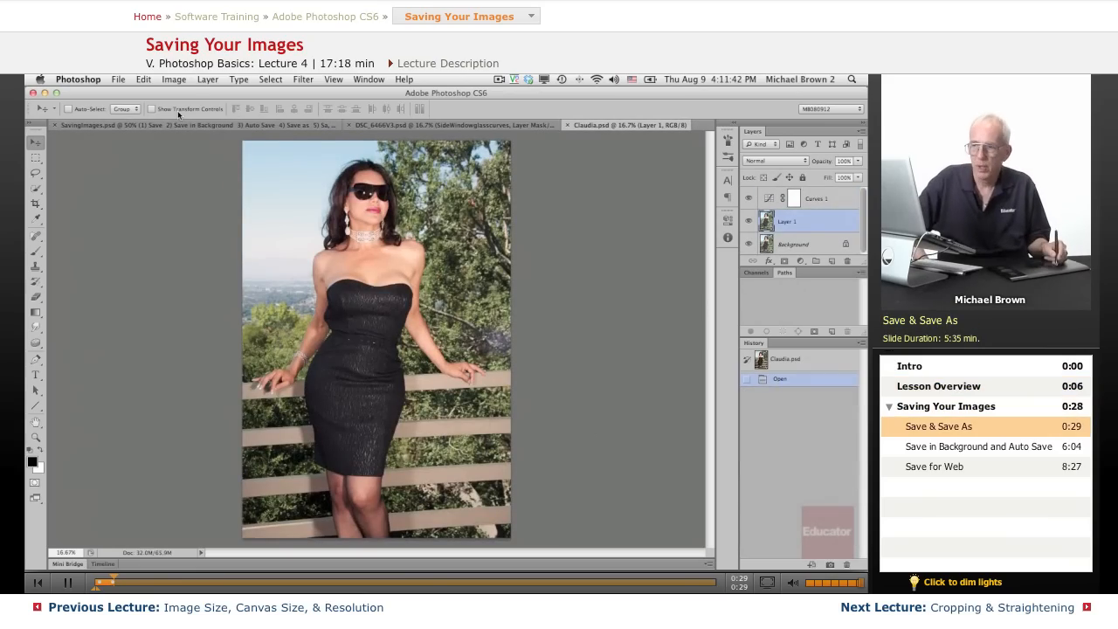
Step: Review the portrait's image size (2747 × 4066 px at 240 ppi) and cancel without changes
{"action": "left_click", "coordinate": [173, 79]}
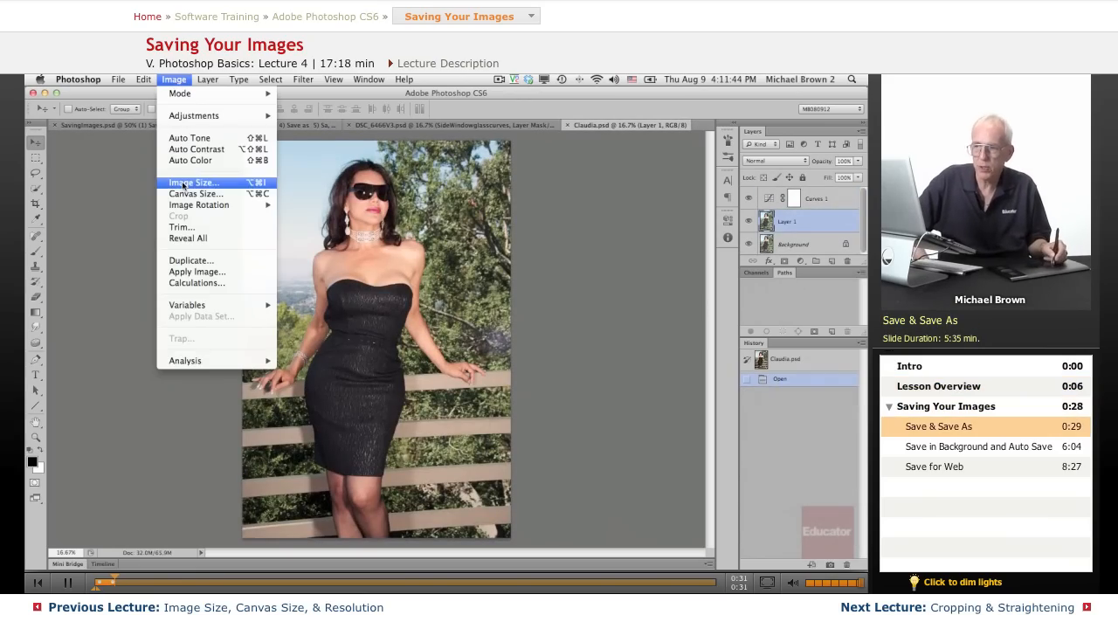
{"action": "left_click", "coordinate": [193, 183]}
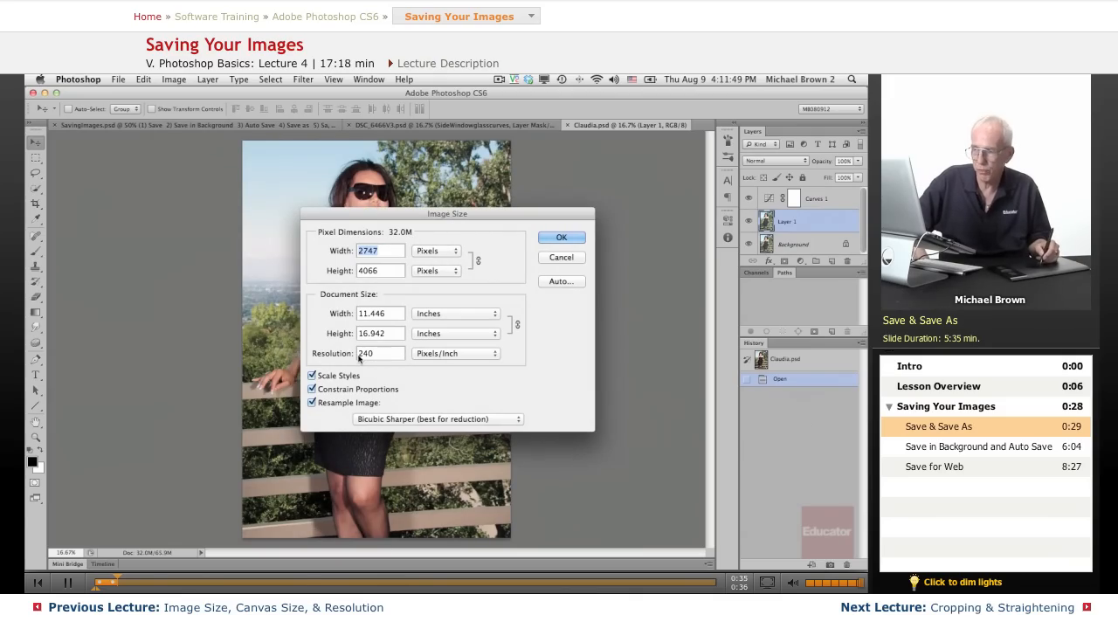
{"action": "left_click", "coordinate": [562, 237]}
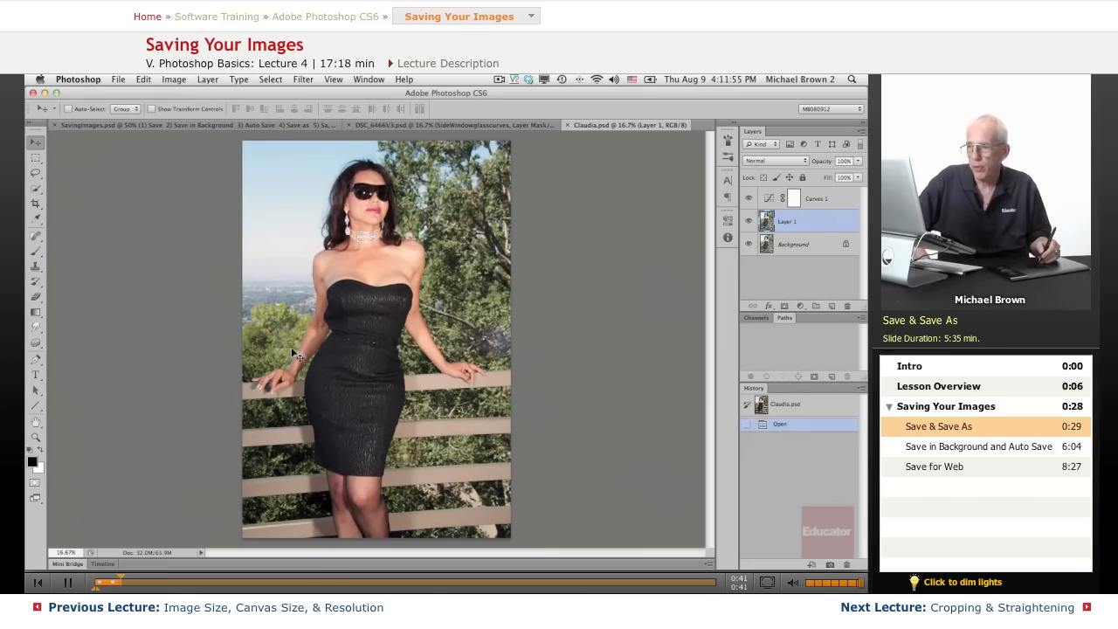
{"action": "mouse_move", "coordinate": [691, 143]}
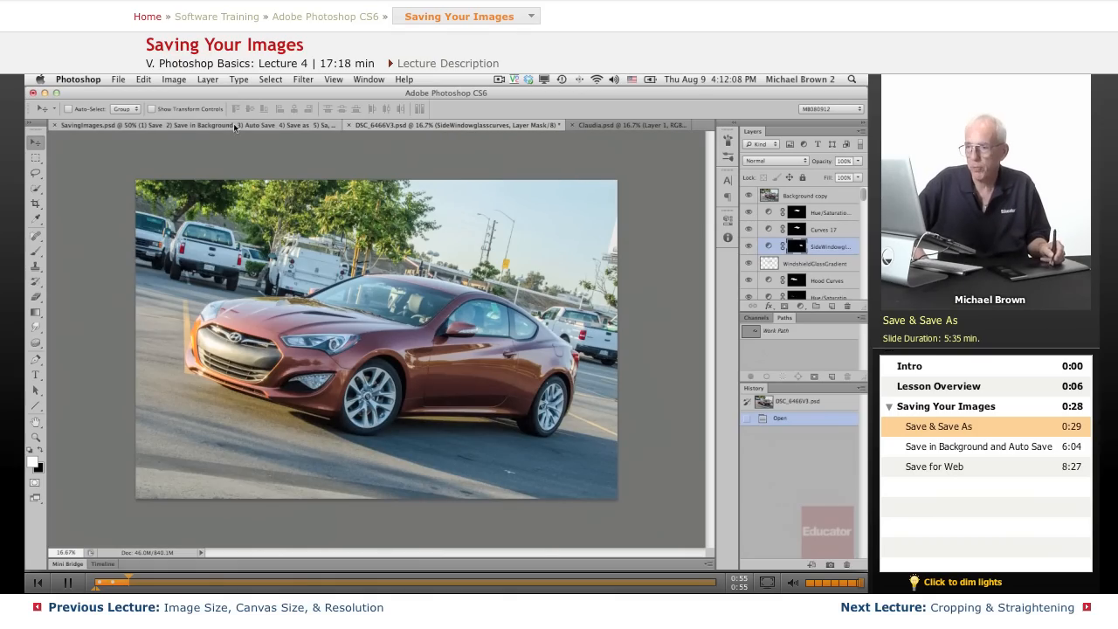
Step: Show the Saving Your Images slide and the File menu's Save commands, then return to Claudia.psd
{"action": "left_click", "coordinate": [105, 124]}
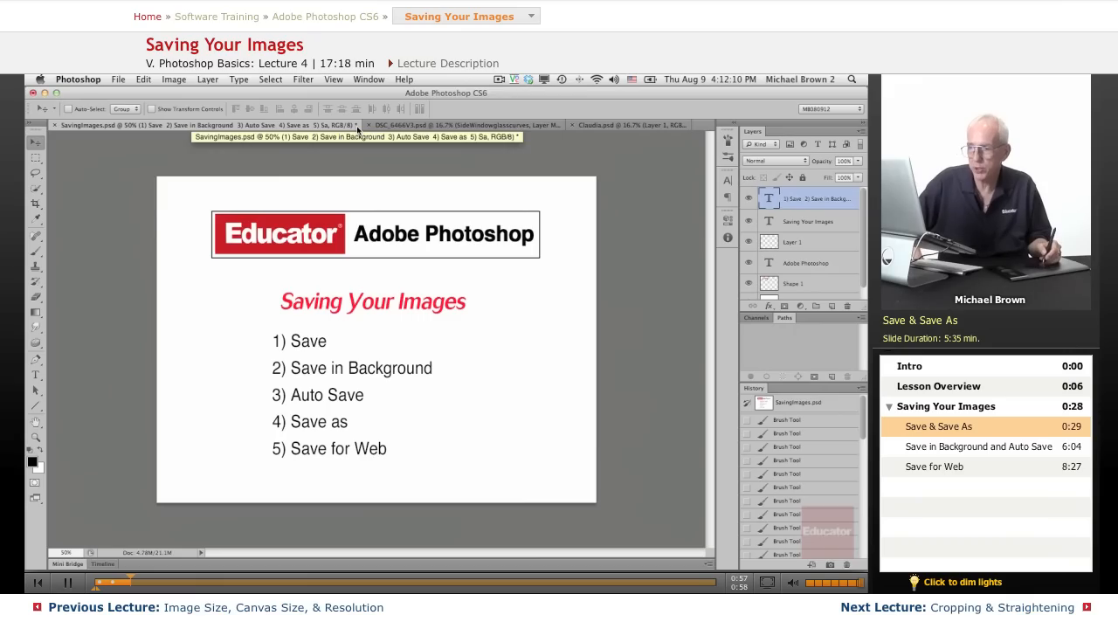
{"action": "mouse_move", "coordinate": [406, 287]}
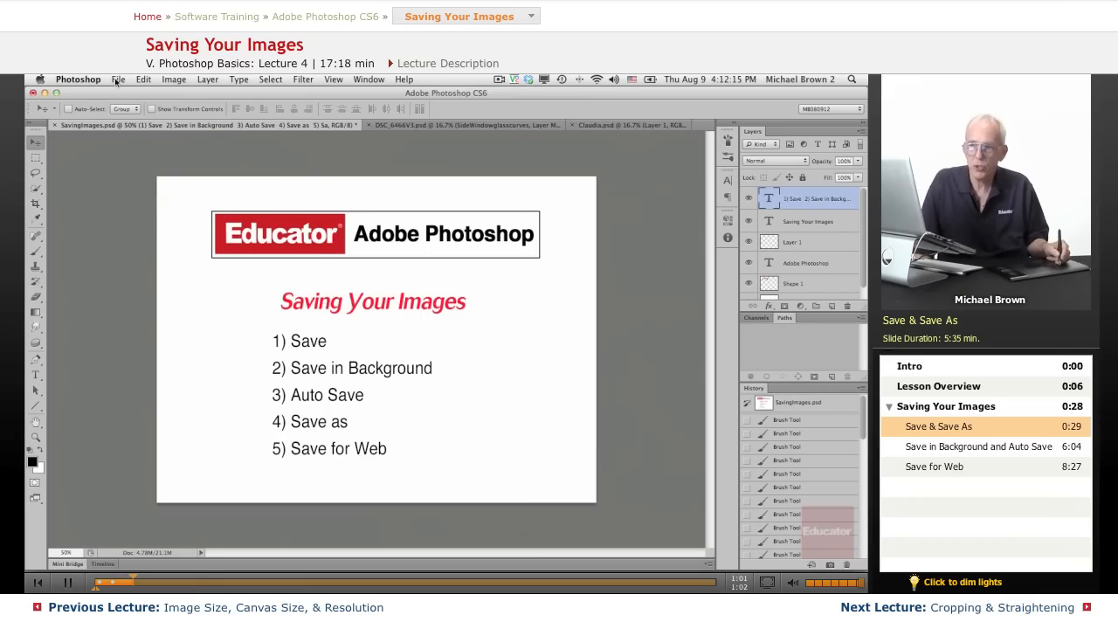
{"action": "left_click", "coordinate": [118, 79]}
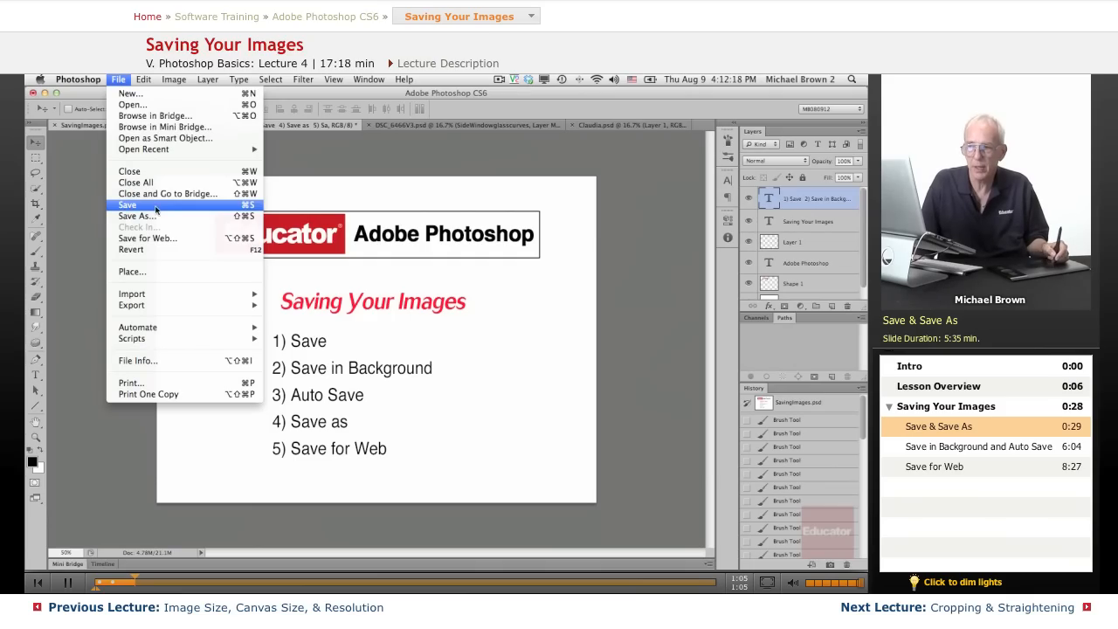
{"action": "mouse_move", "coordinate": [137, 217]}
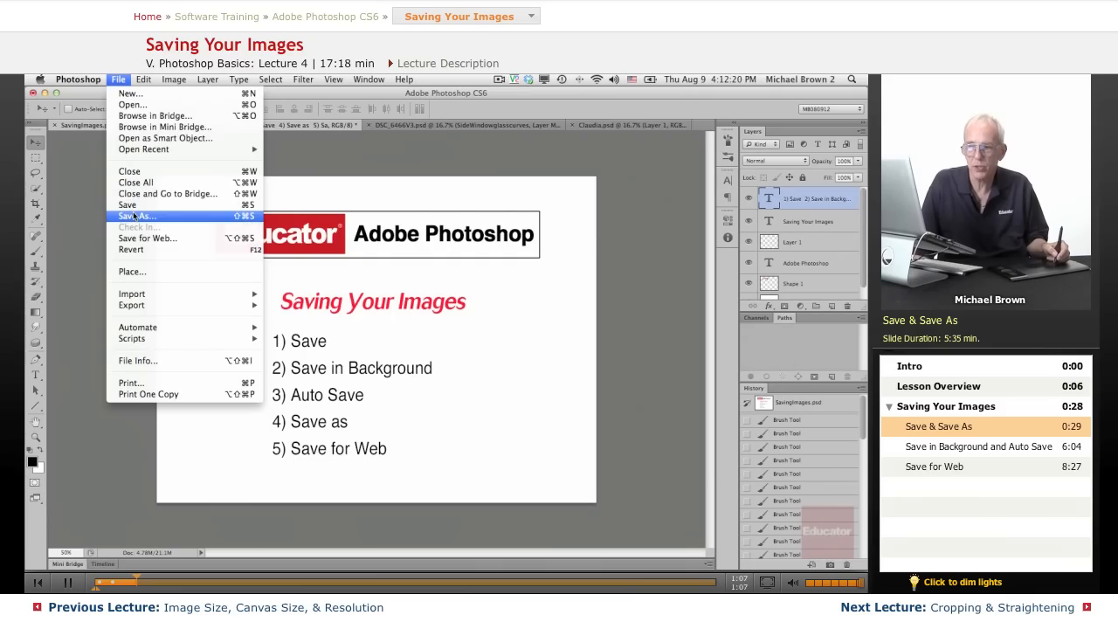
{"action": "left_click", "coordinate": [615, 126]}
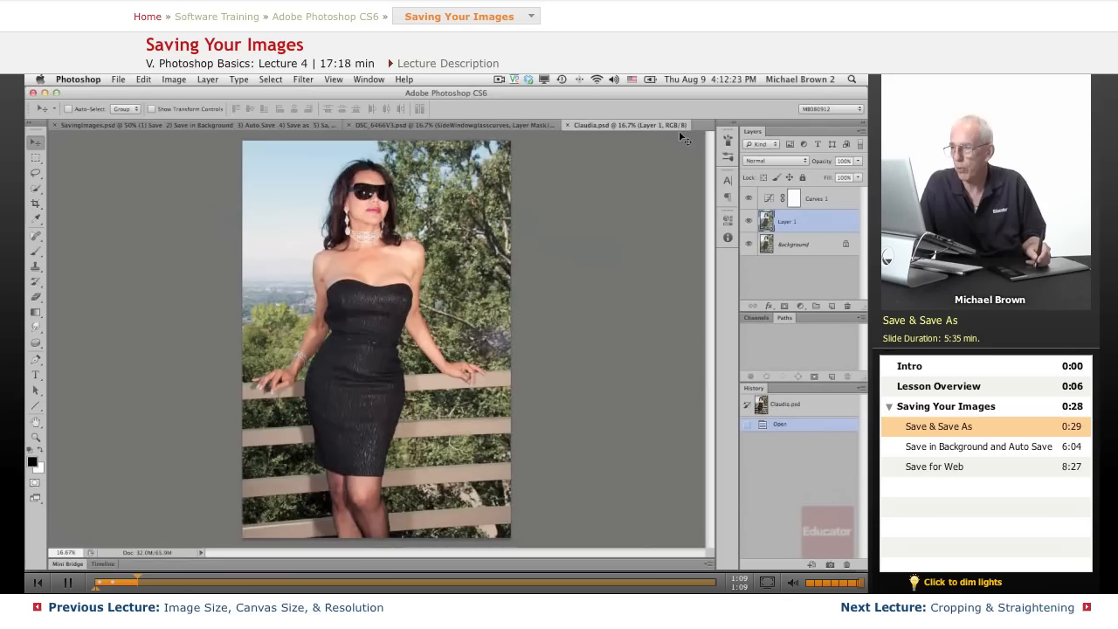
{"action": "left_click", "coordinate": [119, 79]}
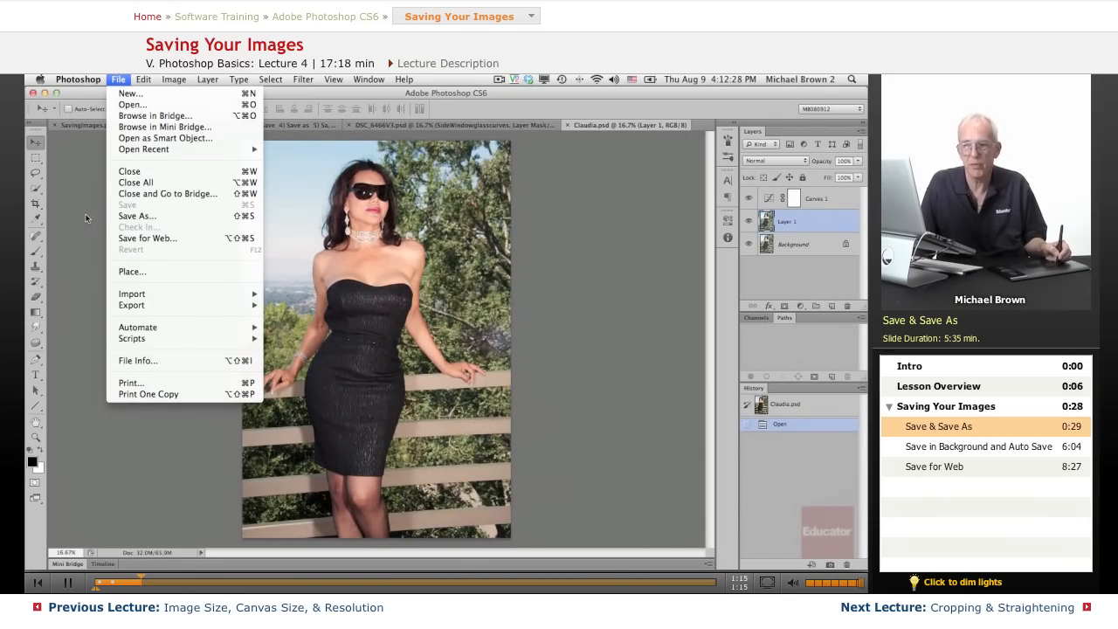
{"action": "left_click", "coordinate": [451, 266]}
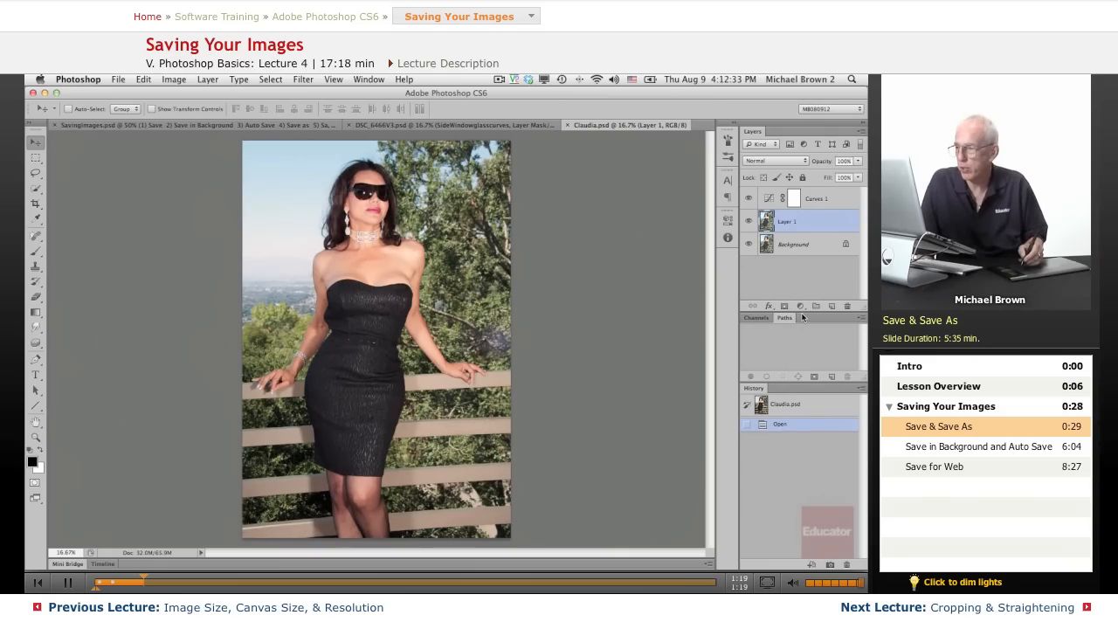
Step: Add a Hue/Saturation adjustment layer turning the skin green and the foliage purple
{"action": "left_click", "coordinate": [801, 306]}
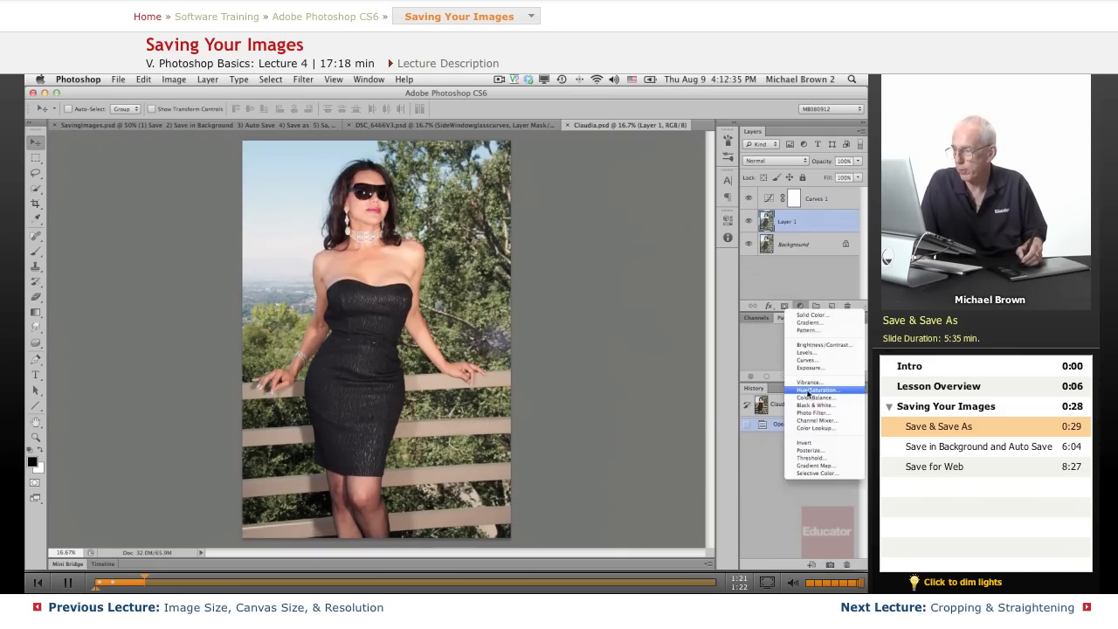
{"action": "left_click", "coordinate": [818, 390]}
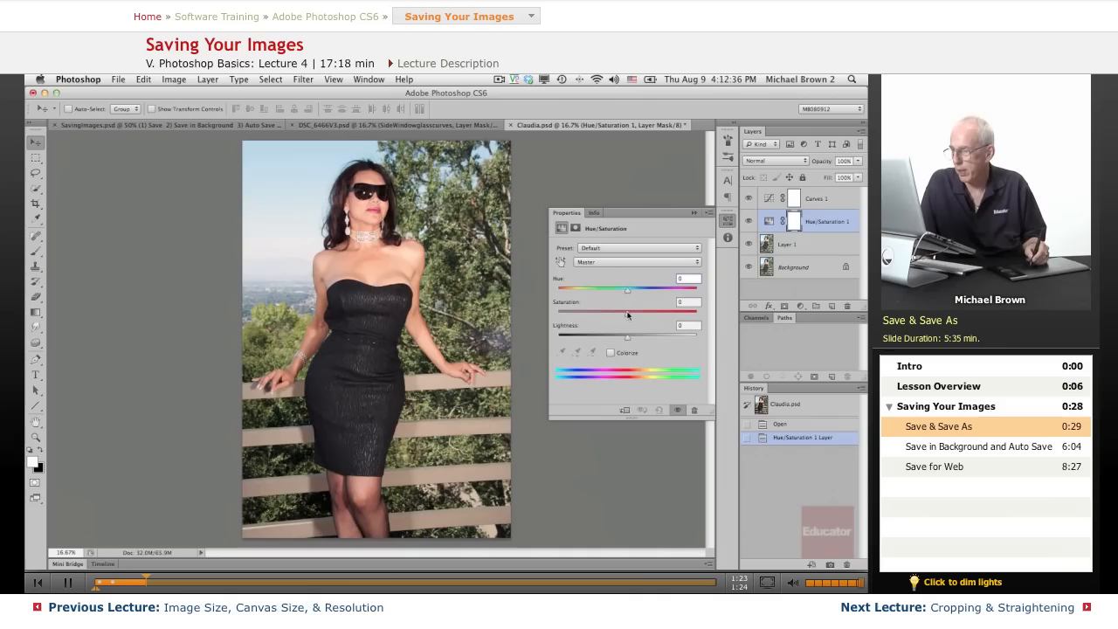
{"action": "left_click_drag", "start_coordinate": [627, 311], "coordinate": [612, 311]}
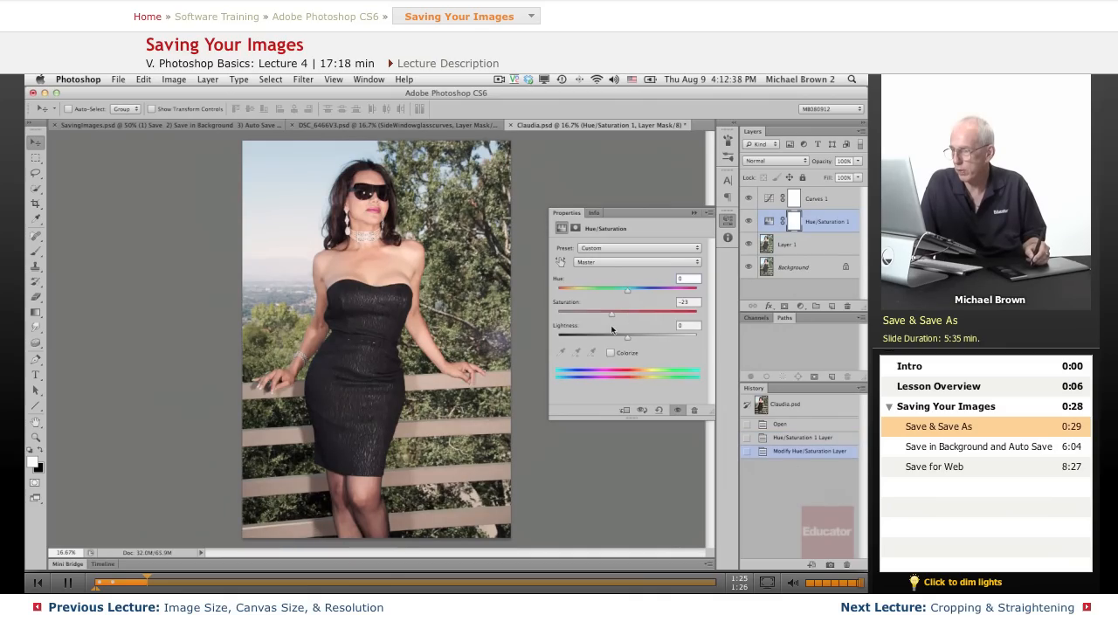
{"action": "left_click", "coordinate": [636, 262]}
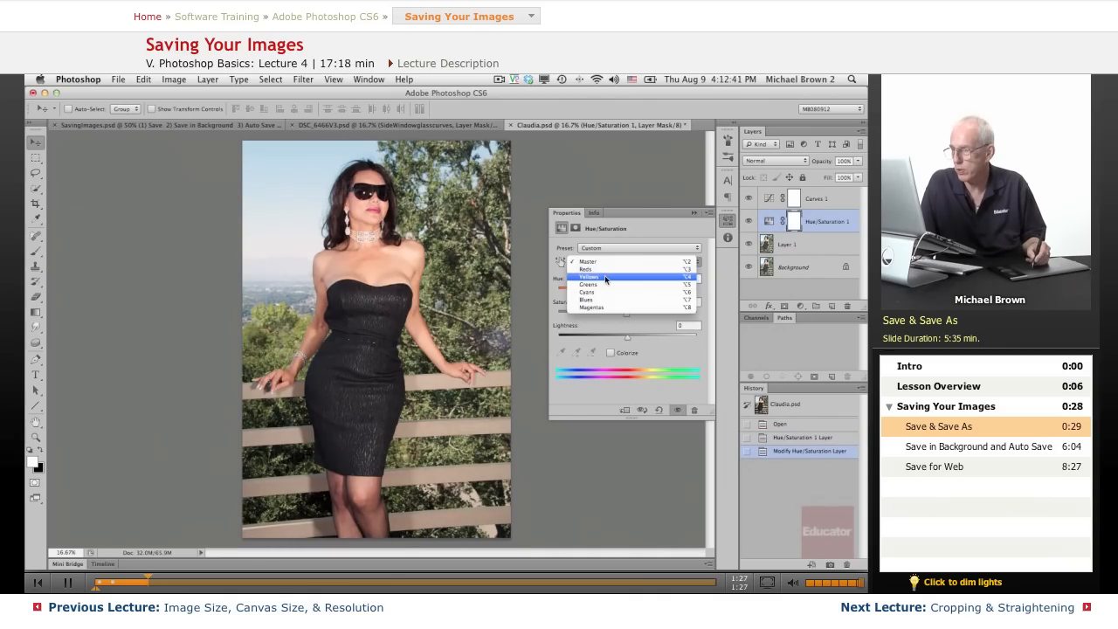
{"action": "left_click", "coordinate": [587, 278]}
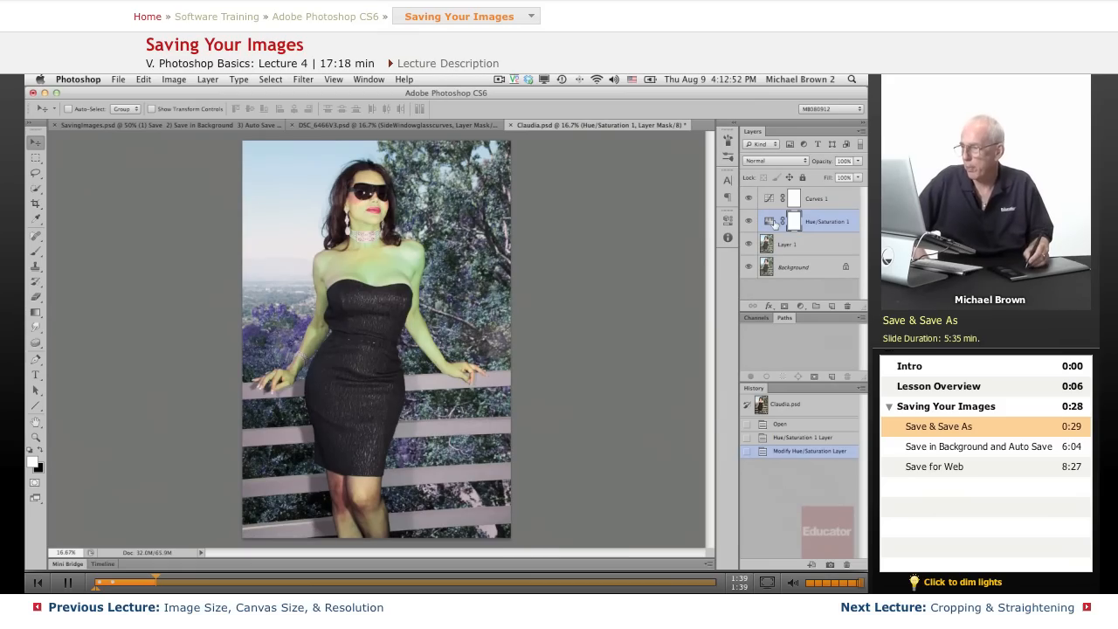
{"action": "double_click", "coordinate": [769, 220]}
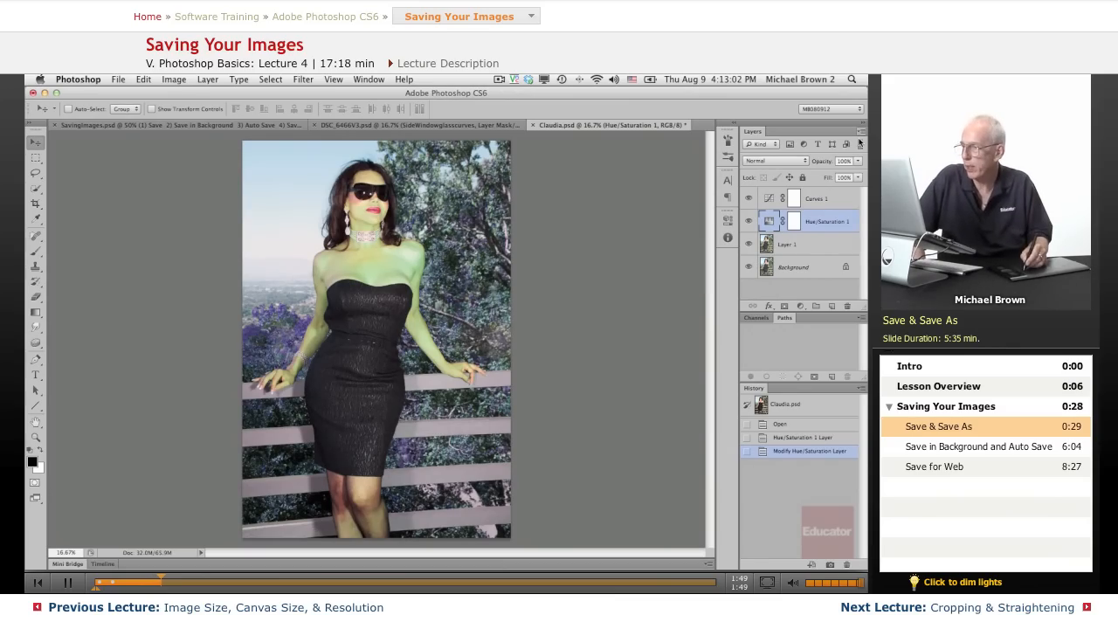
Step: Flatten the portrait to one layer and resample it to 824 × 1220 pixels at 72 ppi
{"action": "left_click", "coordinate": [860, 131]}
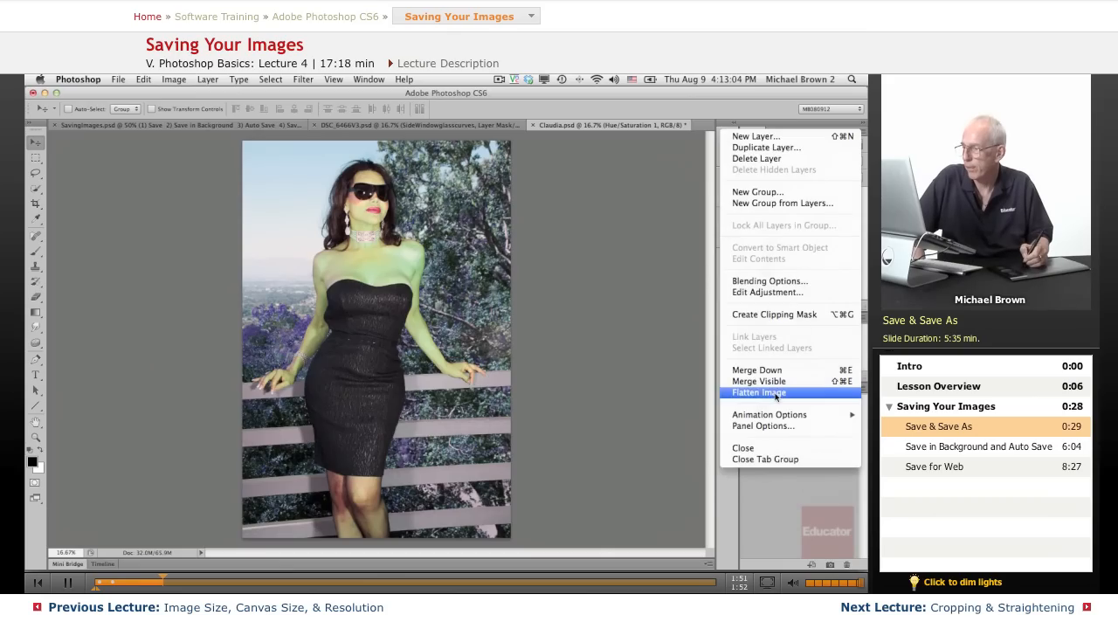
{"action": "left_click", "coordinate": [758, 392]}
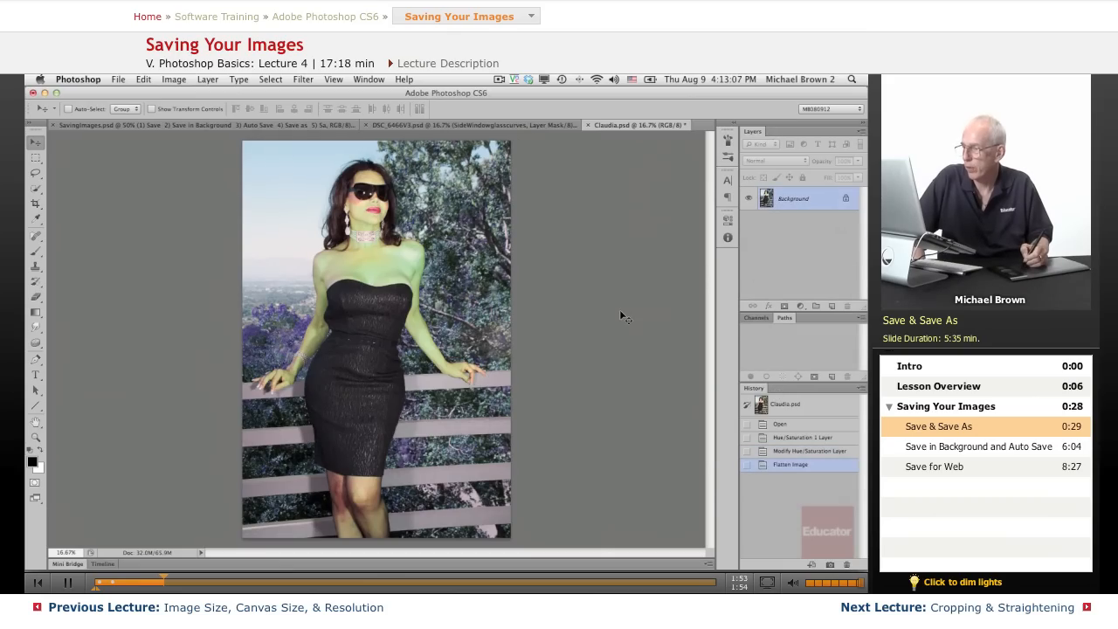
{"action": "left_click", "coordinate": [173, 78]}
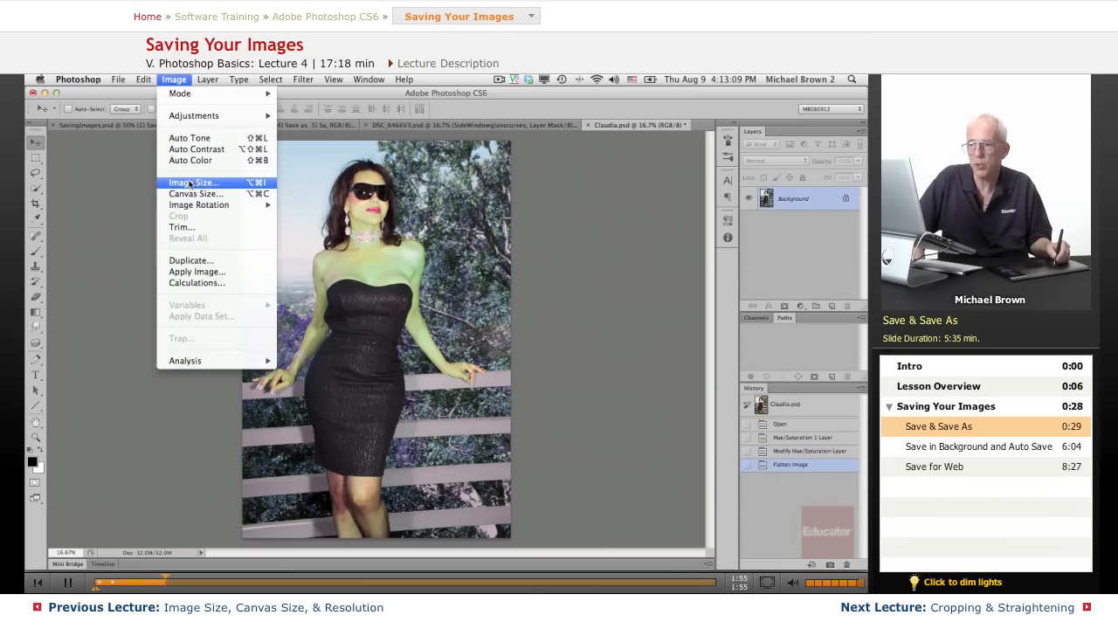
{"action": "left_click", "coordinate": [194, 182]}
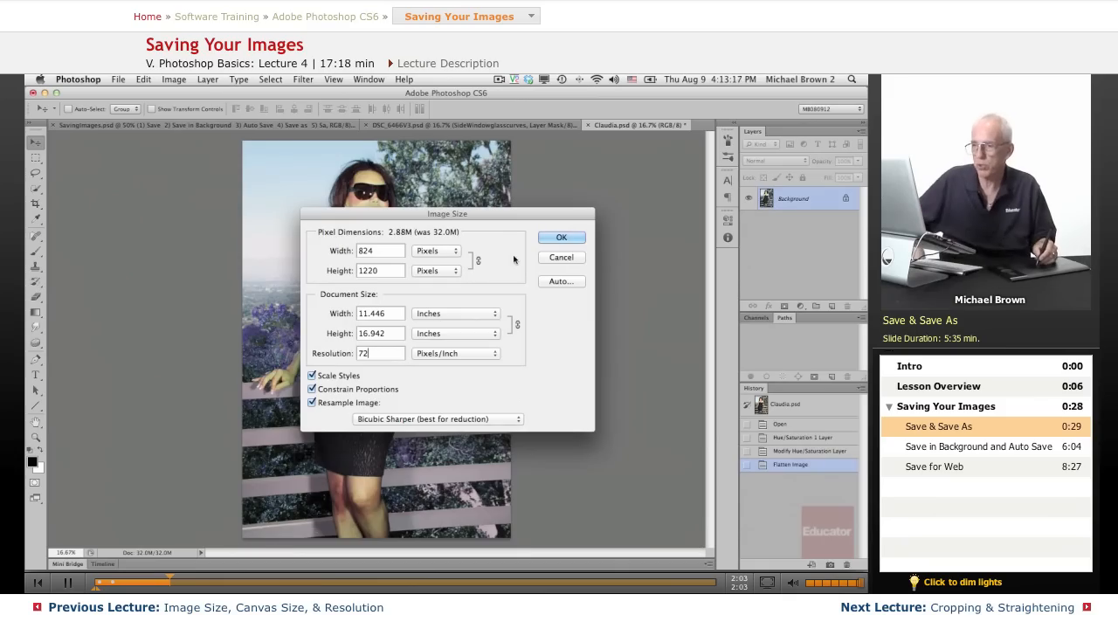
{"action": "left_click", "coordinate": [563, 238]}
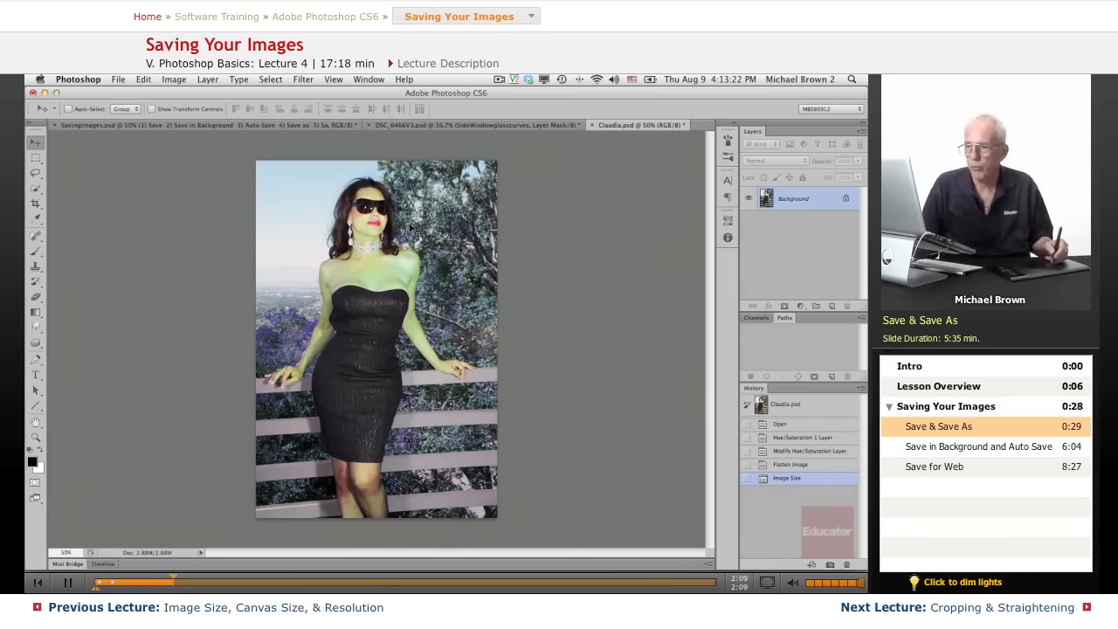
{"action": "left_click", "coordinate": [119, 79]}
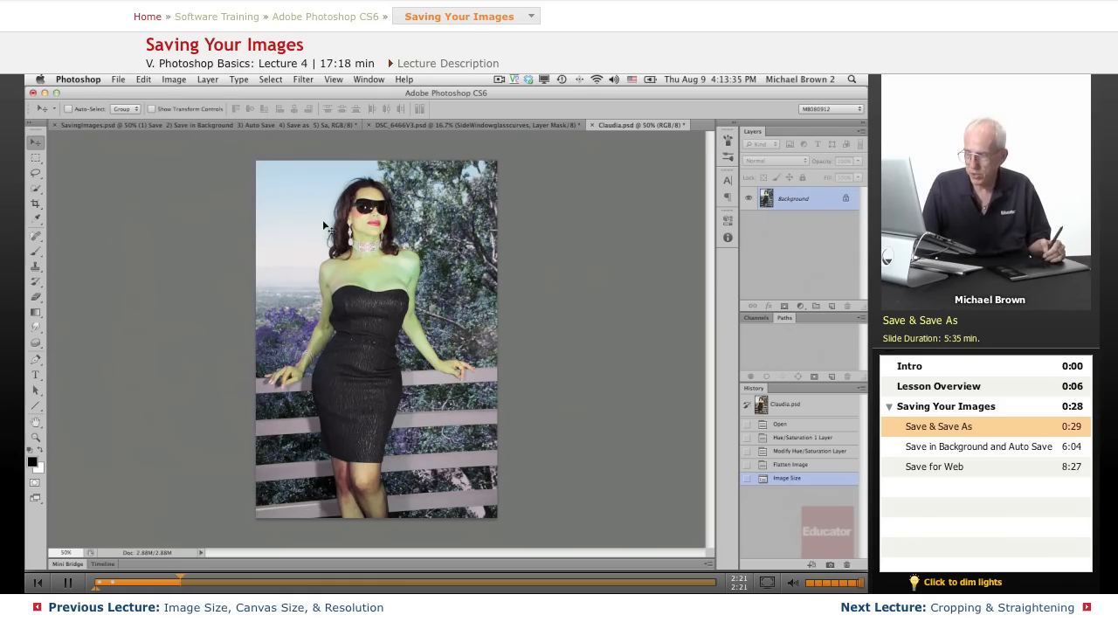
{"action": "mouse_move", "coordinate": [182, 225]}
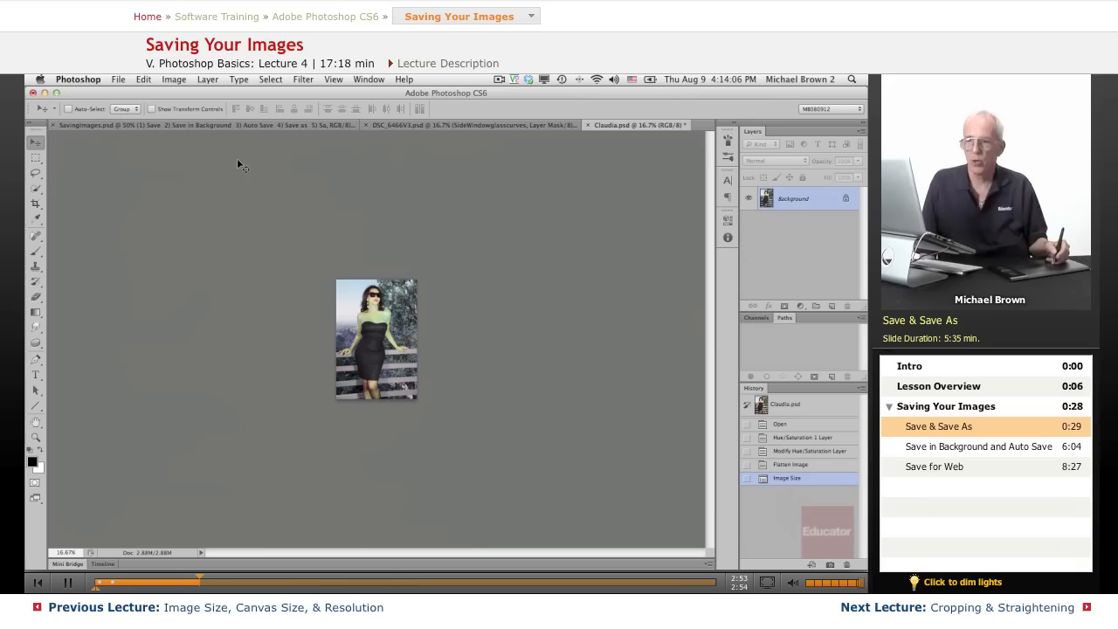
{"action": "mouse_move", "coordinate": [217, 210]}
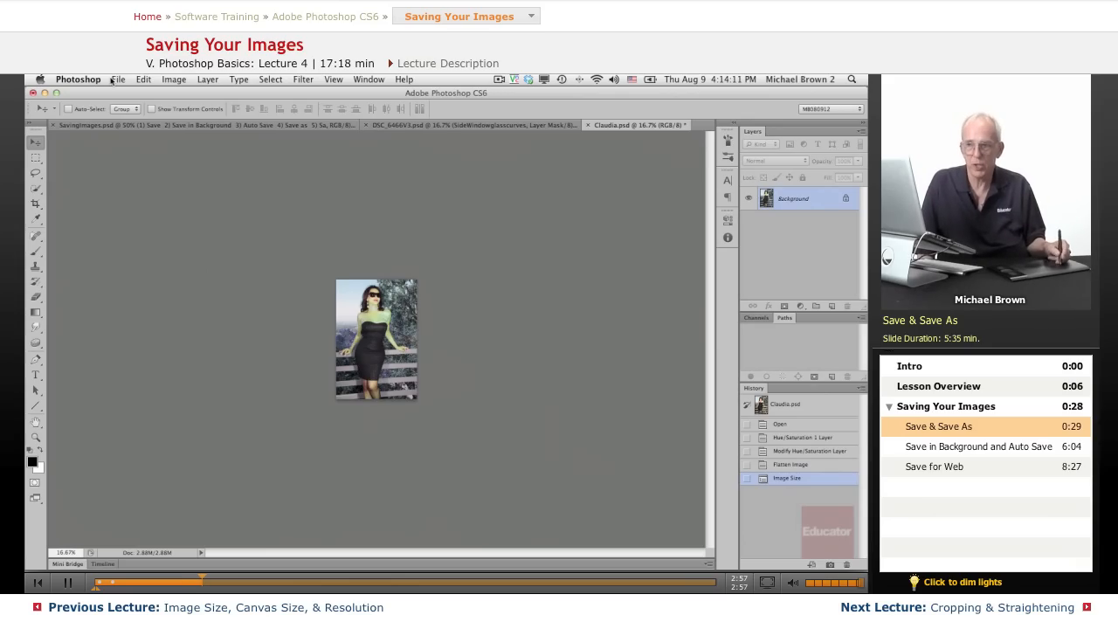
Step: Start a Save As for the small Claudia document in Photoshop format
{"action": "left_click", "coordinate": [119, 79]}
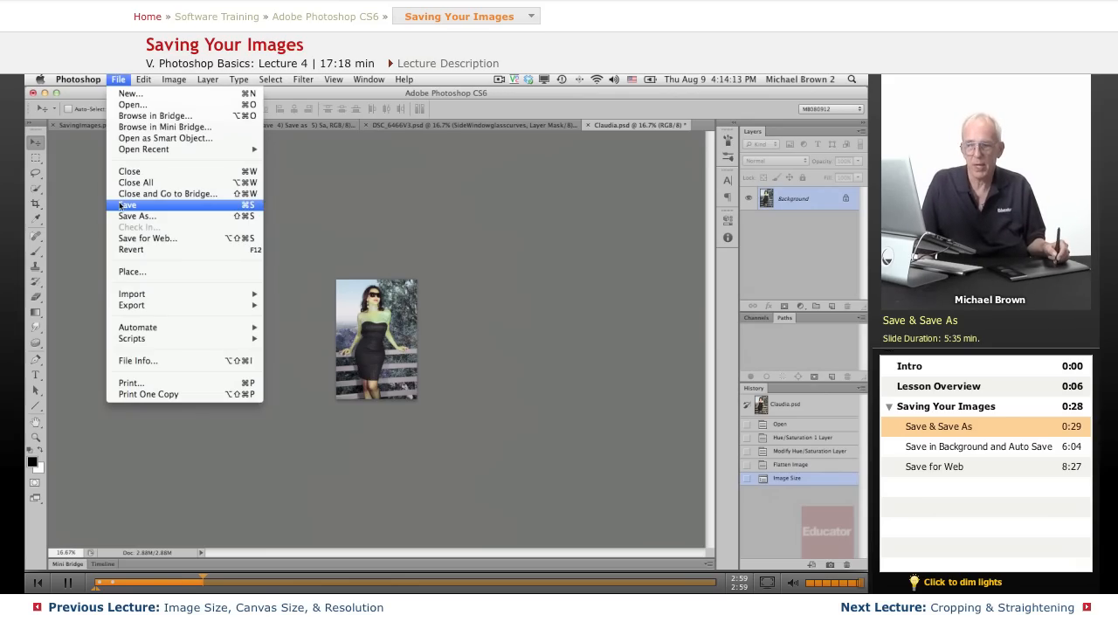
{"action": "mouse_move", "coordinate": [136, 217]}
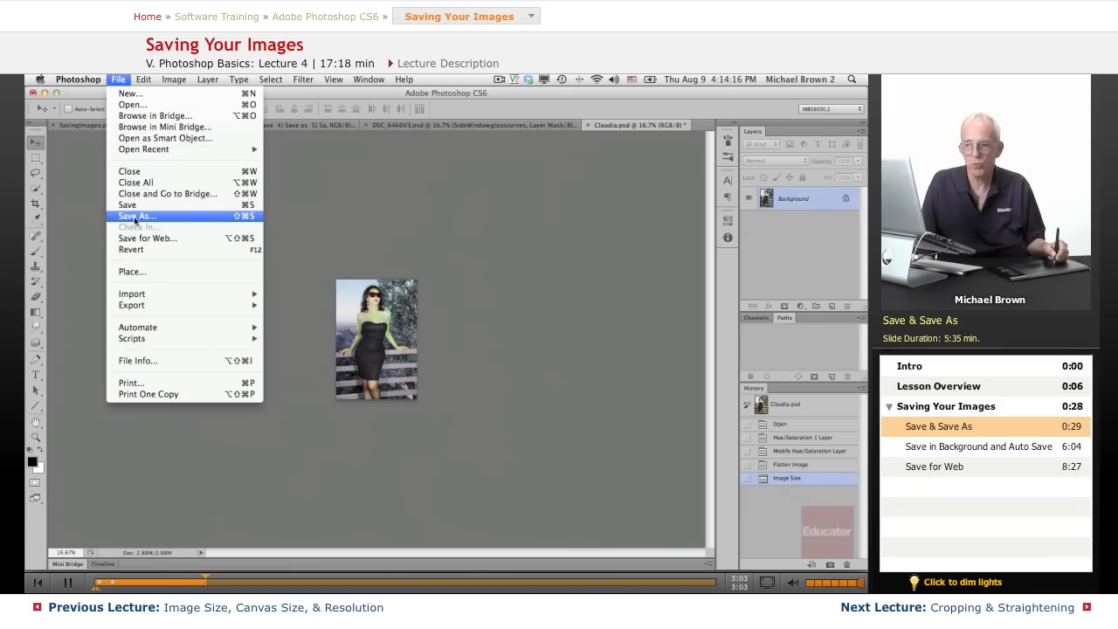
{"action": "left_click", "coordinate": [136, 217]}
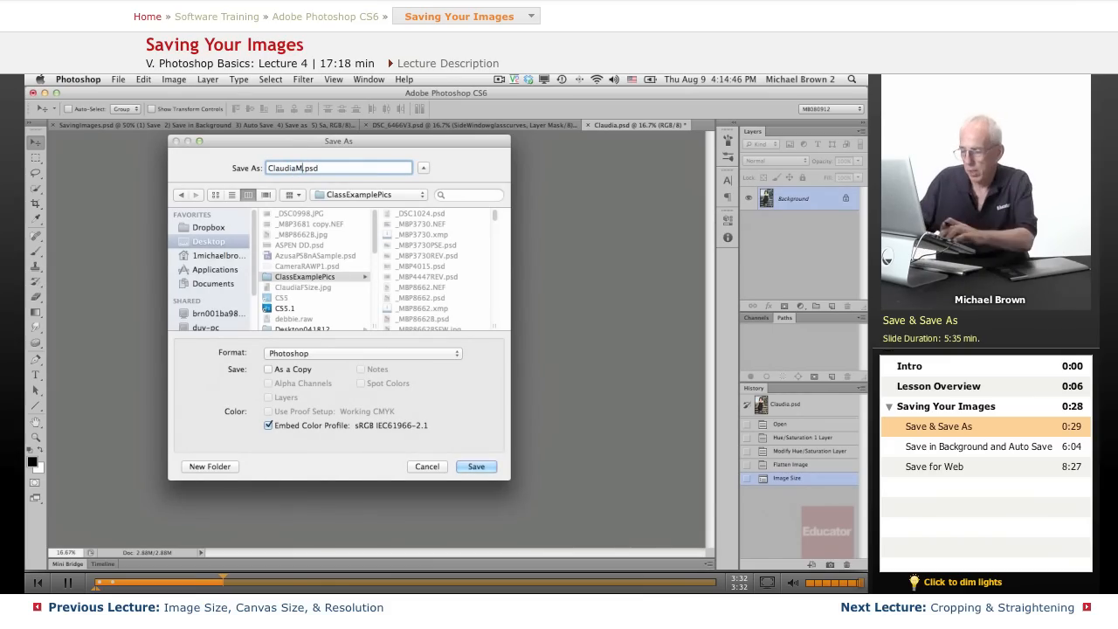
Step: Name the file ClaudiaMod.psd and save it in the ClassExamplePics folder
{"action": "type", "text": "od"}
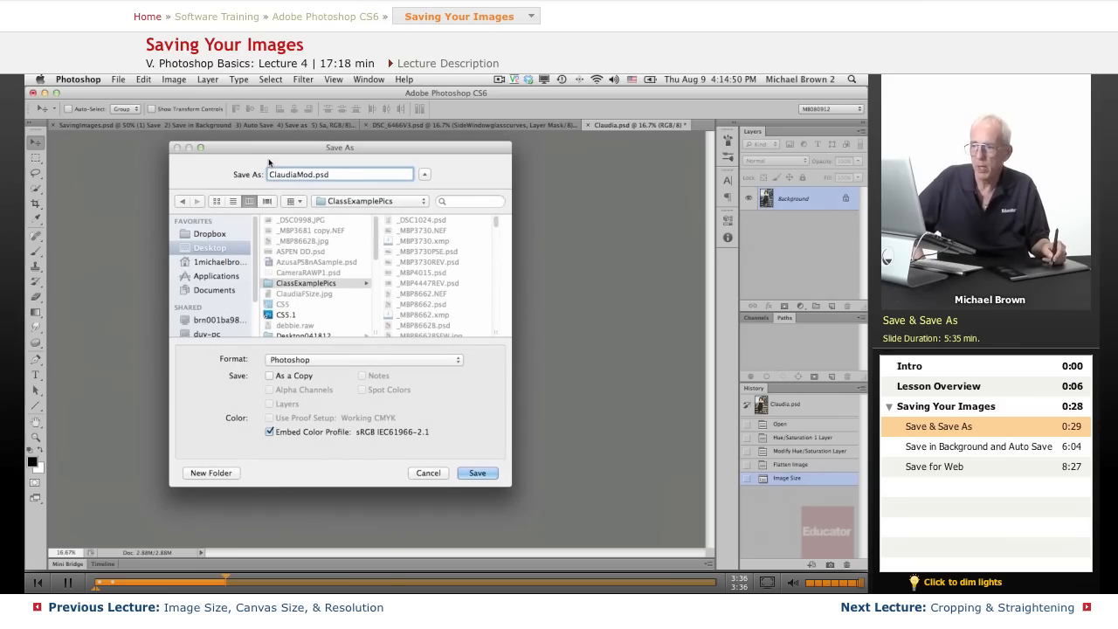
{"action": "mouse_move", "coordinate": [283, 370]}
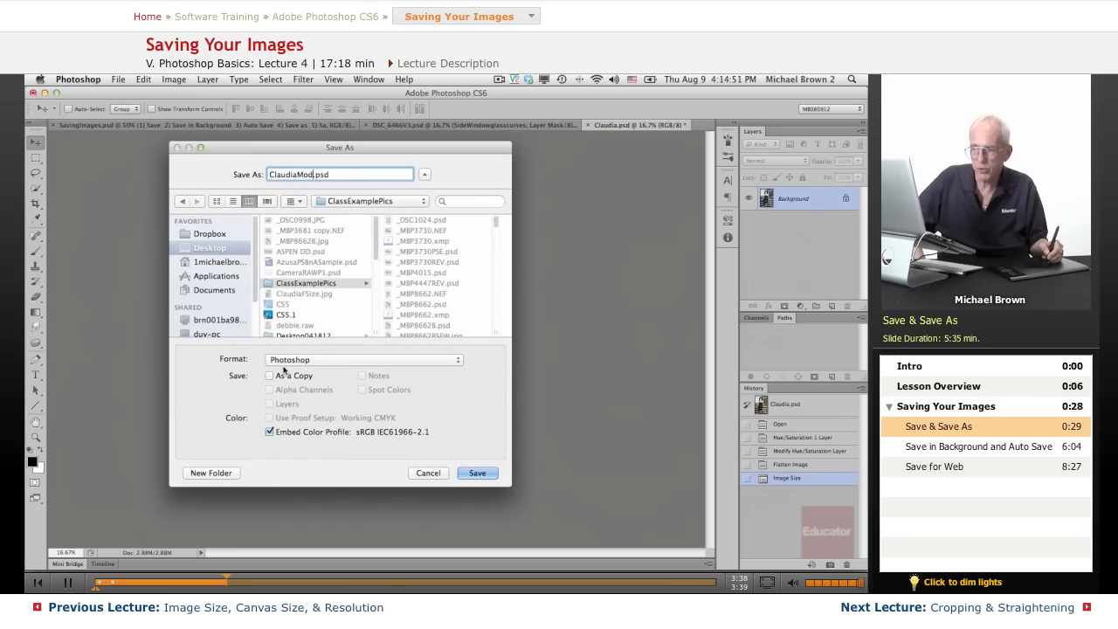
{"action": "left_click", "coordinate": [477, 472]}
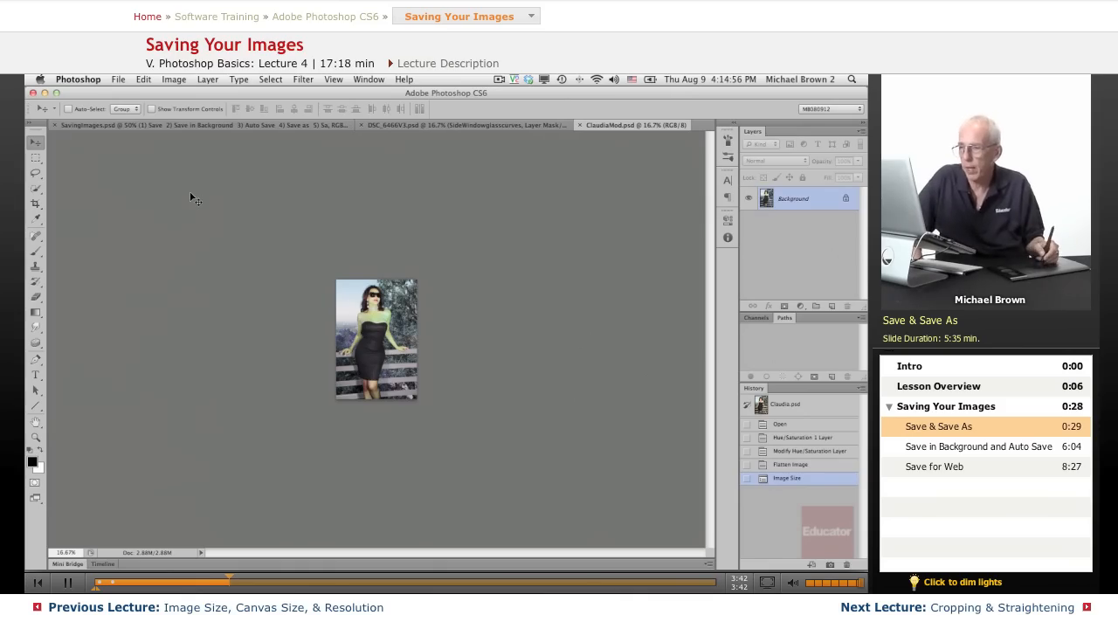
Step: Reopen the original Claudia.psd from Open Recent with its layers and natural colours intact
{"action": "left_click", "coordinate": [119, 79]}
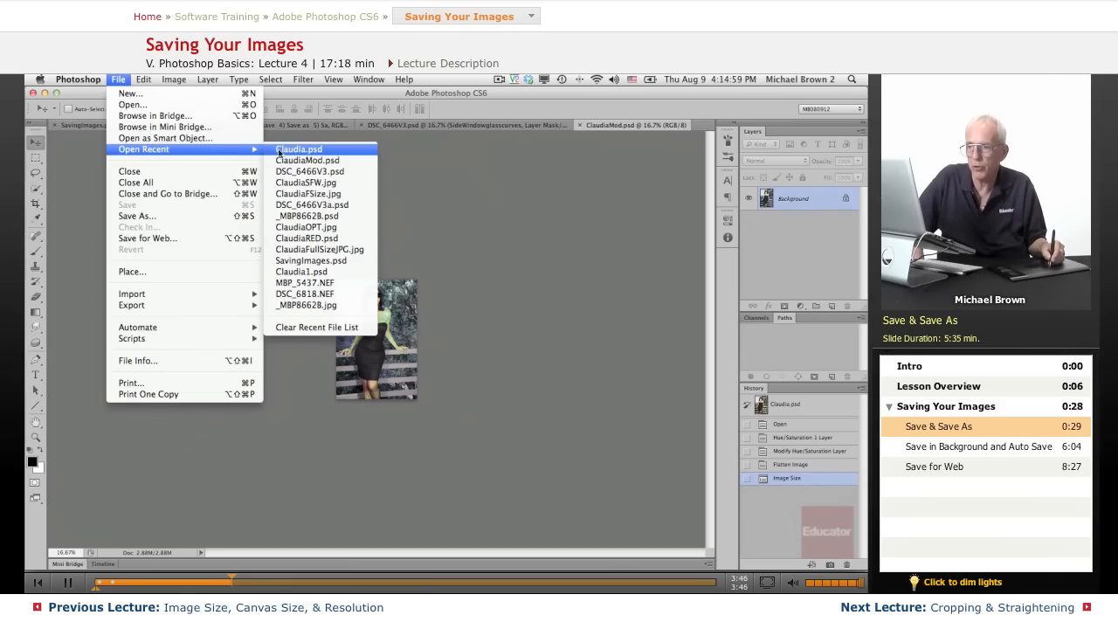
{"action": "left_click", "coordinate": [299, 150]}
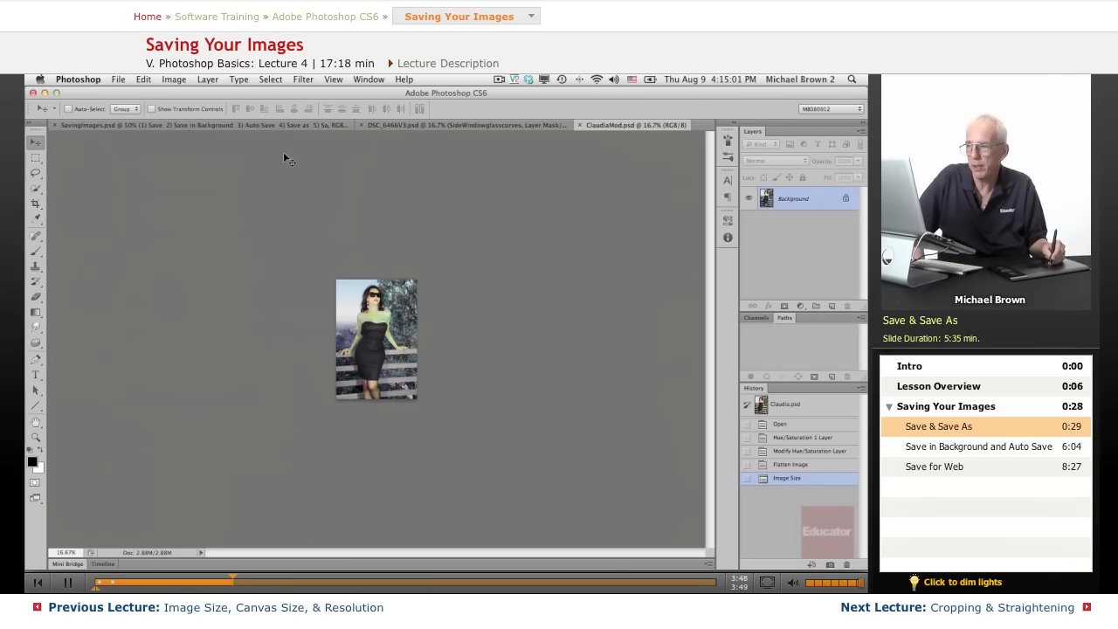
{"action": "left_click", "coordinate": [119, 78]}
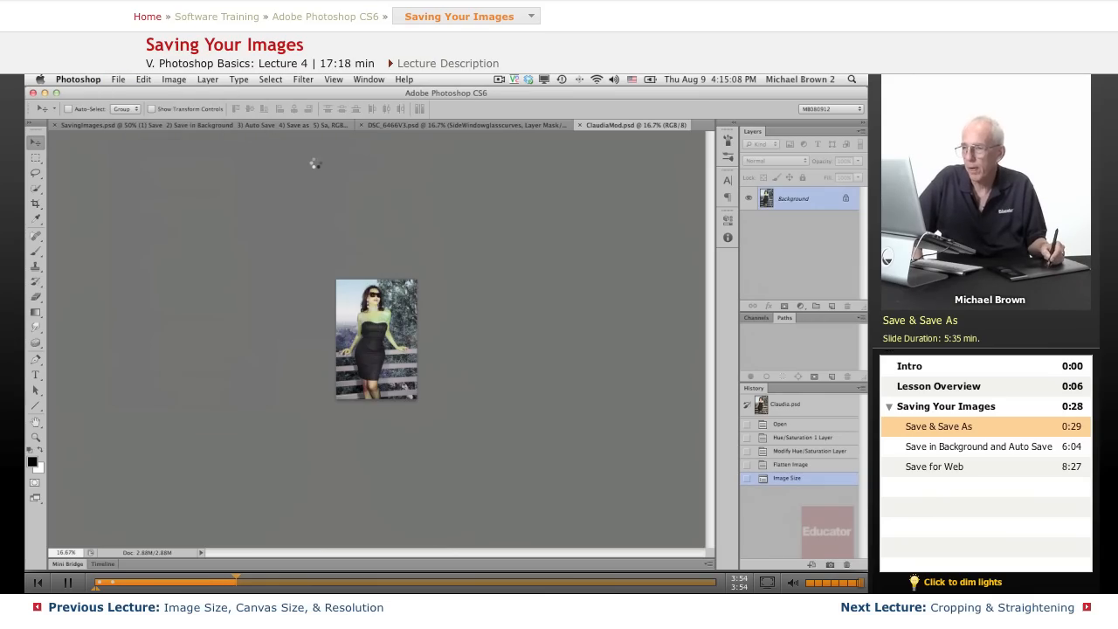
{"action": "left_click", "coordinate": [625, 125]}
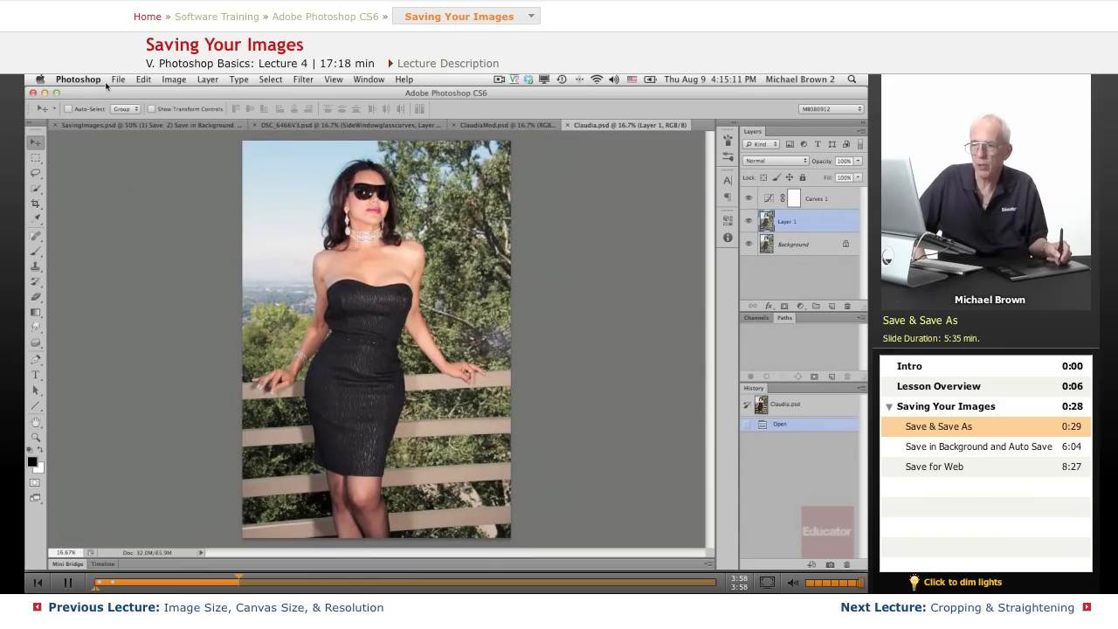
{"action": "mouse_move", "coordinate": [203, 189]}
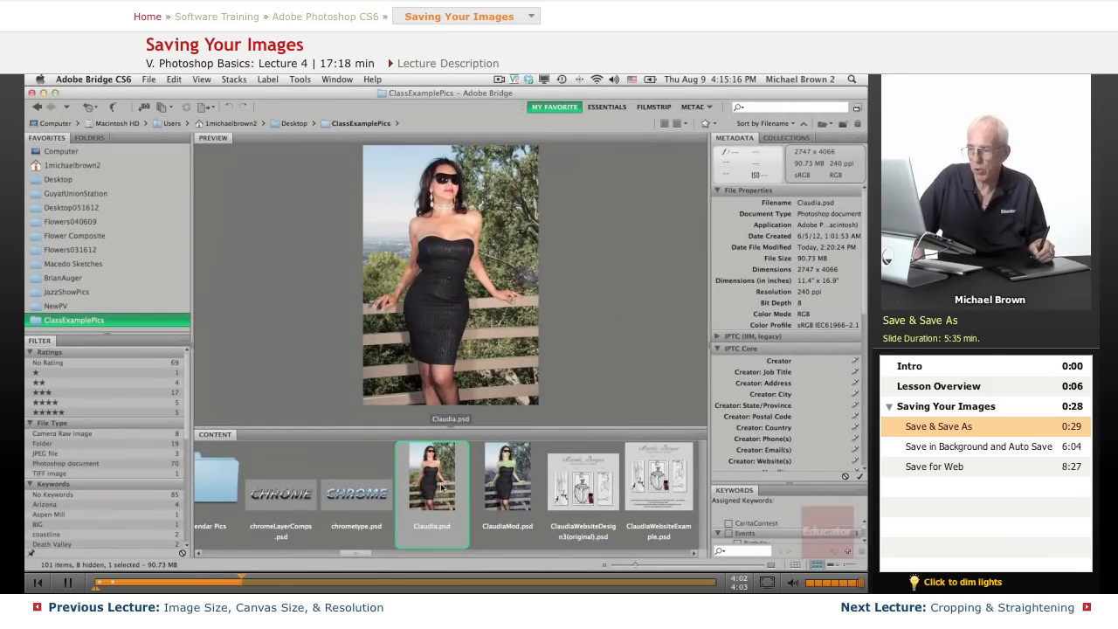
{"action": "mouse_move", "coordinate": [501, 493]}
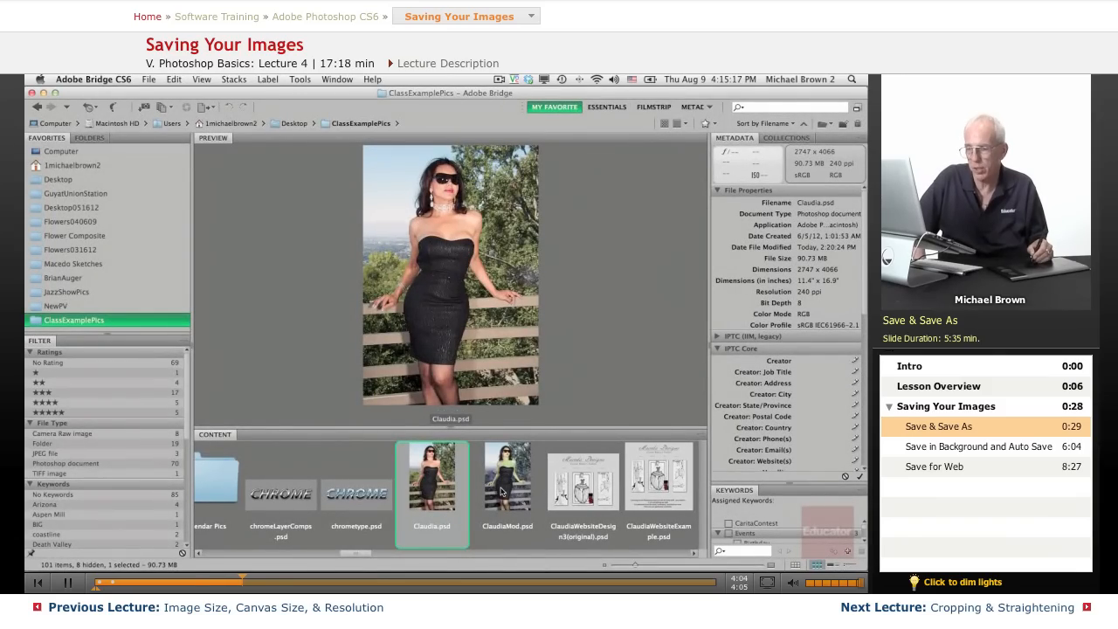
{"action": "left_click", "coordinate": [506, 479]}
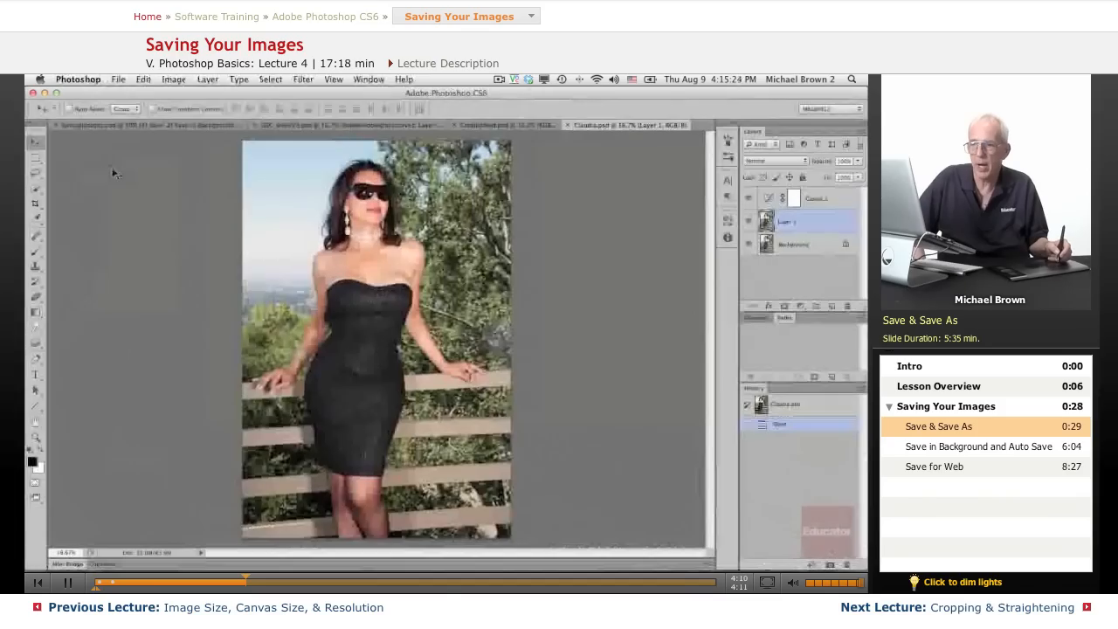
Step: Shift Claudia.psd's hue to blue skin and a red dress, then flatten it to one layer
{"action": "left_click", "coordinate": [119, 78]}
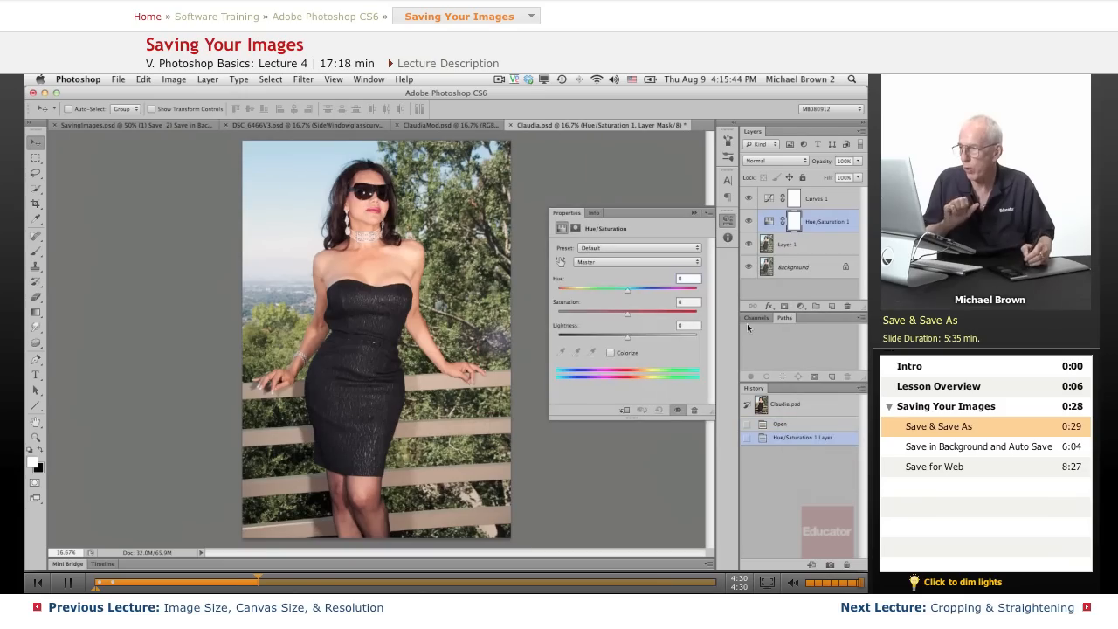
{"action": "left_click_drag", "start_coordinate": [627, 311], "coordinate": [556, 311]}
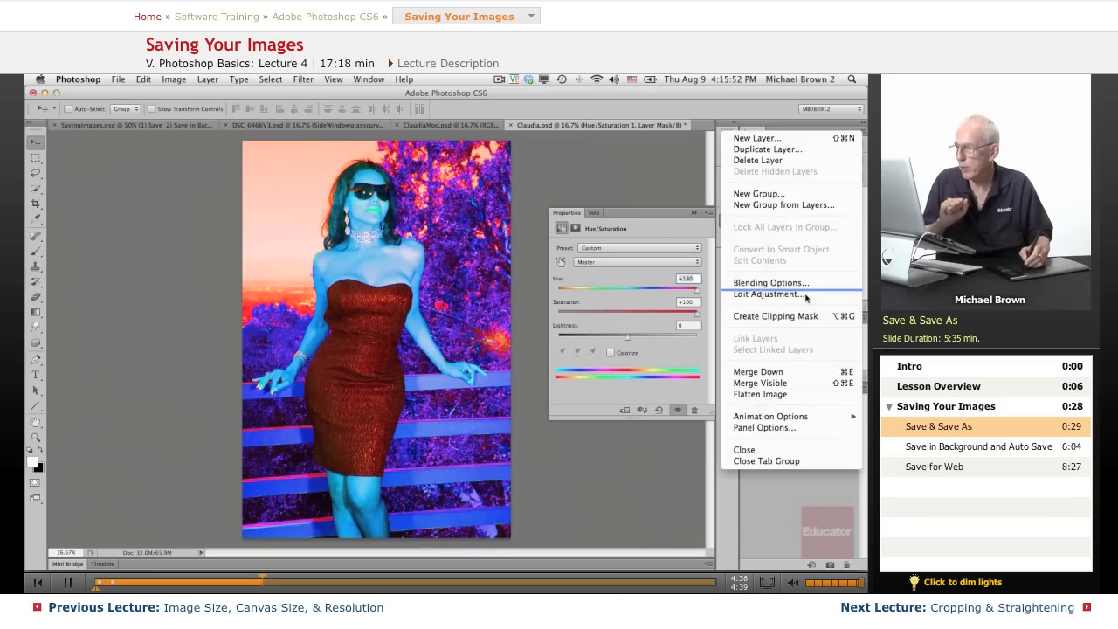
{"action": "mouse_move", "coordinate": [760, 395]}
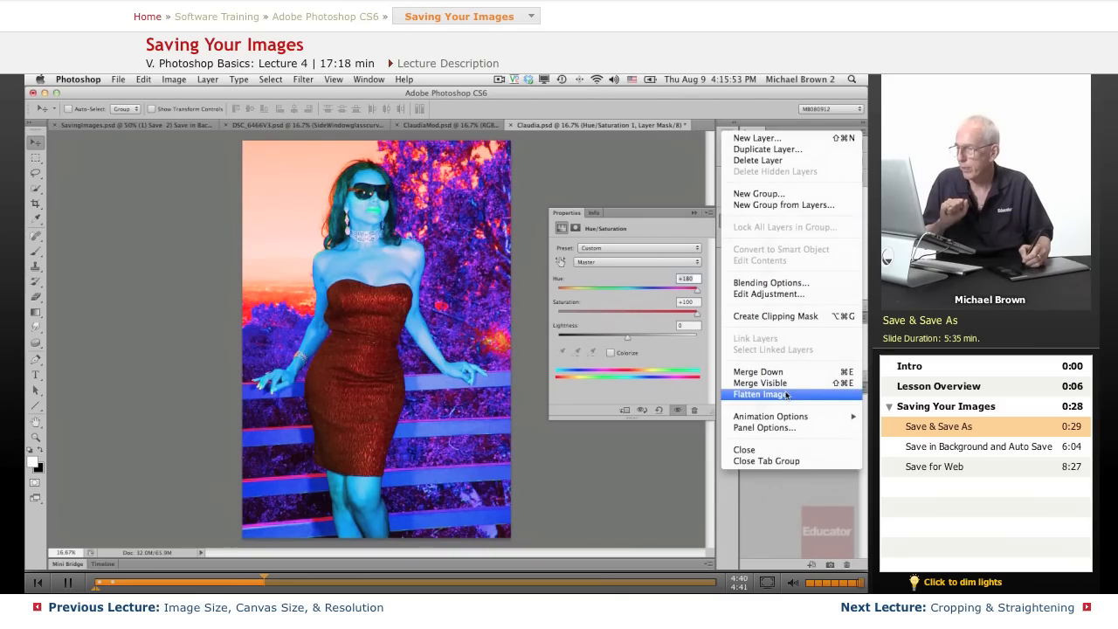
{"action": "left_click", "coordinate": [759, 395]}
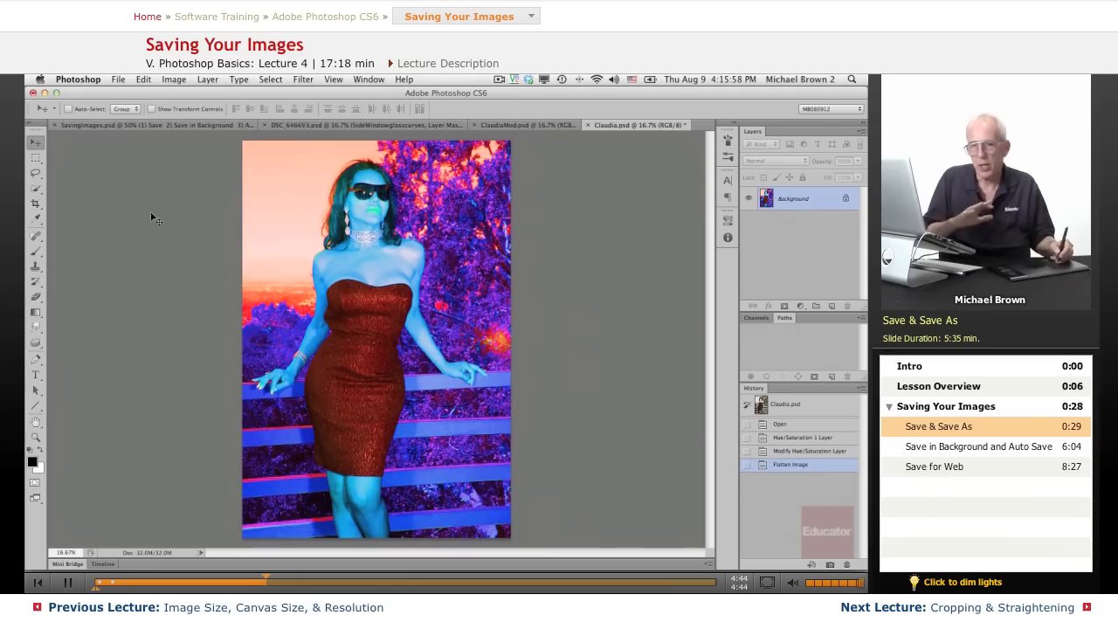
{"action": "mouse_move", "coordinate": [207, 209]}
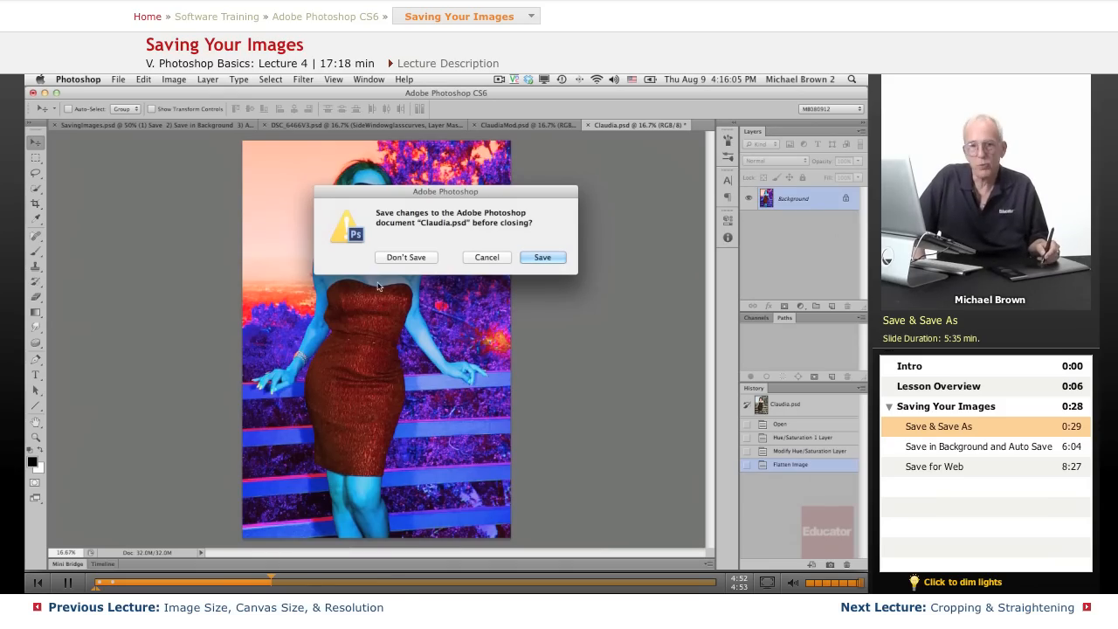
{"action": "mouse_move", "coordinate": [395, 235]}
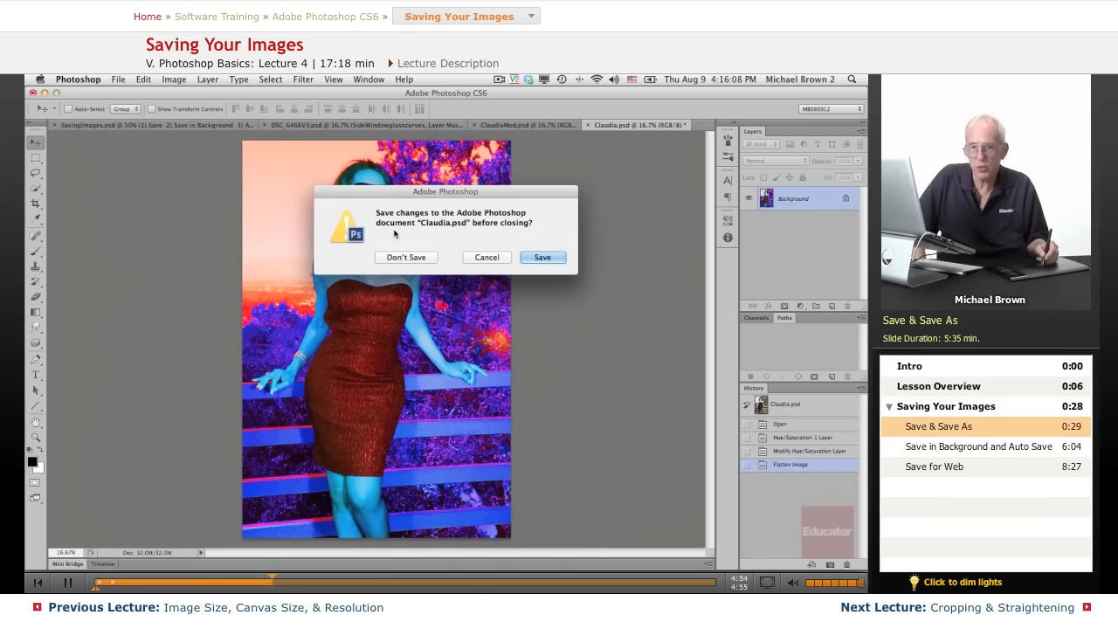
{"action": "mouse_move", "coordinate": [322, 404]}
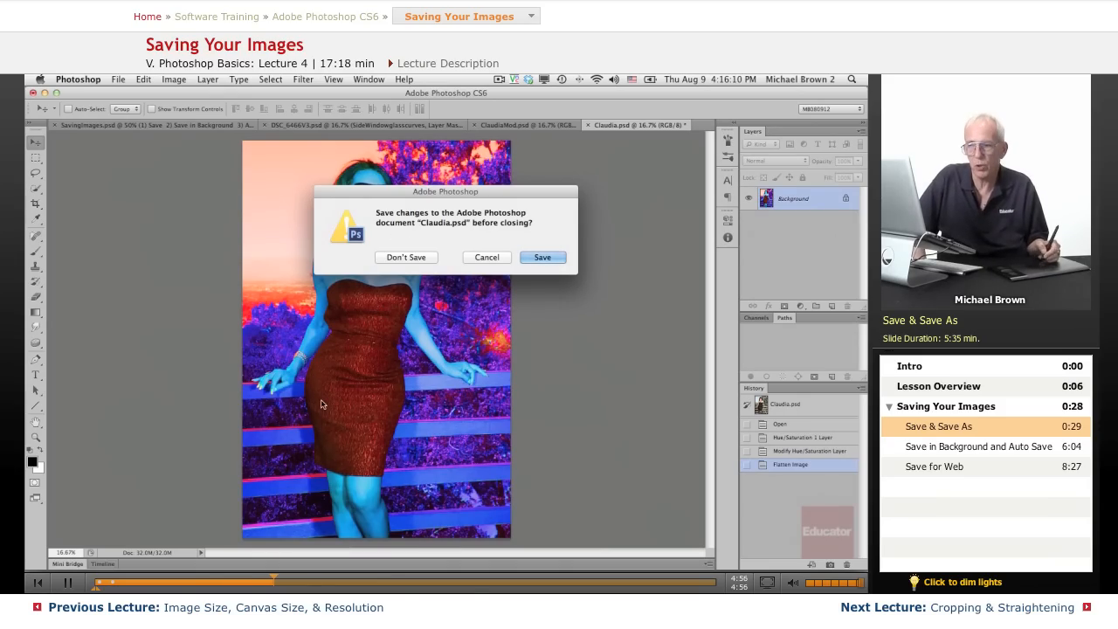
{"action": "left_click", "coordinate": [119, 78]}
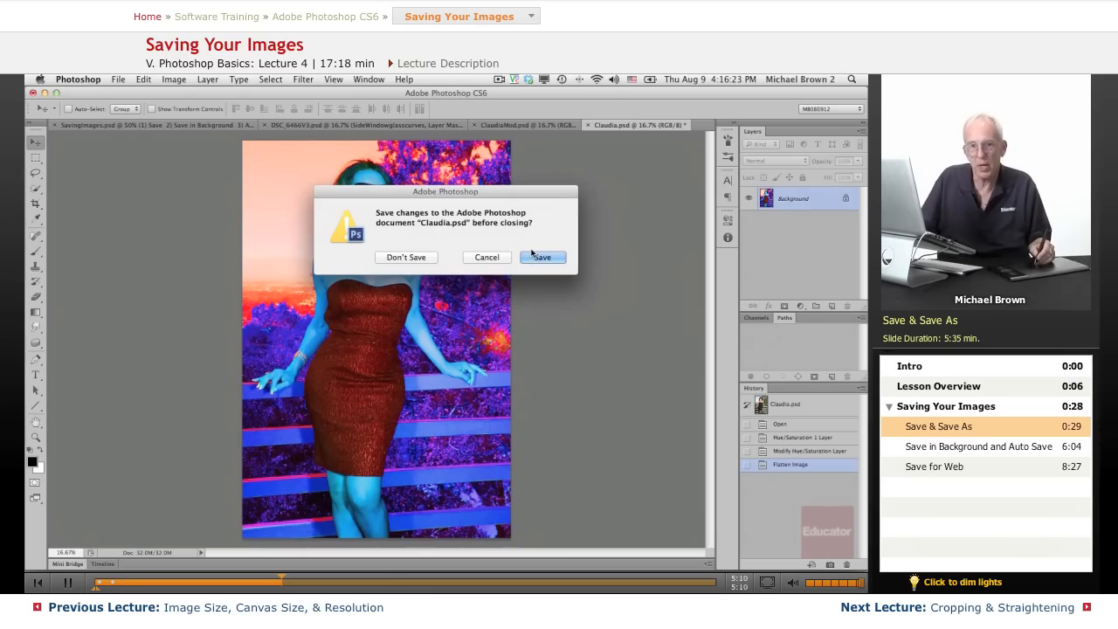
{"action": "mouse_move", "coordinate": [503, 281]}
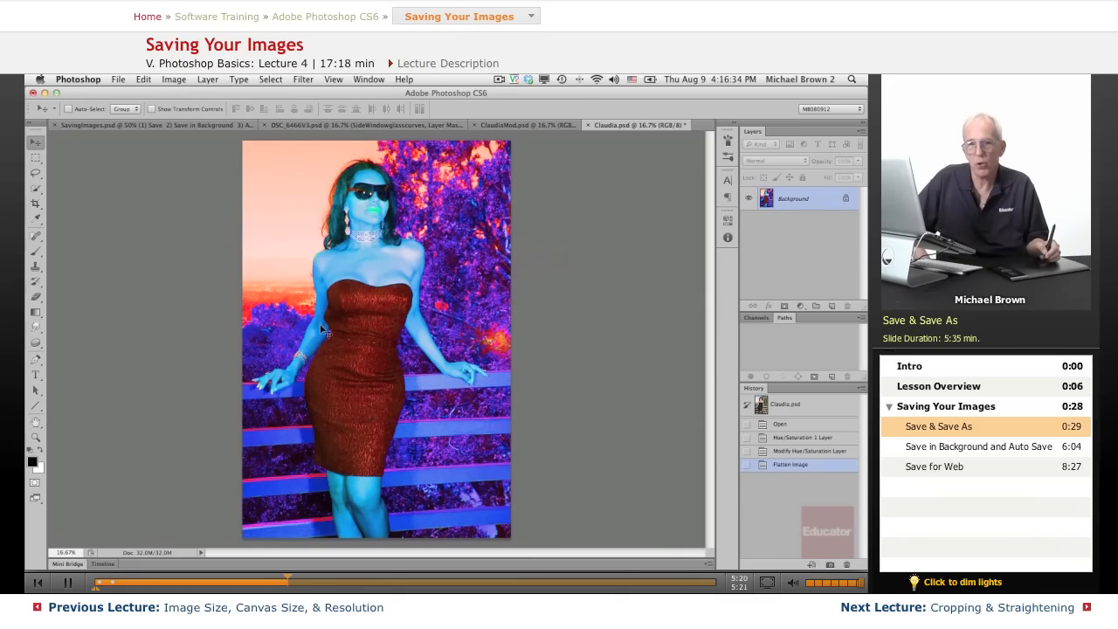
{"action": "mouse_move", "coordinate": [381, 271]}
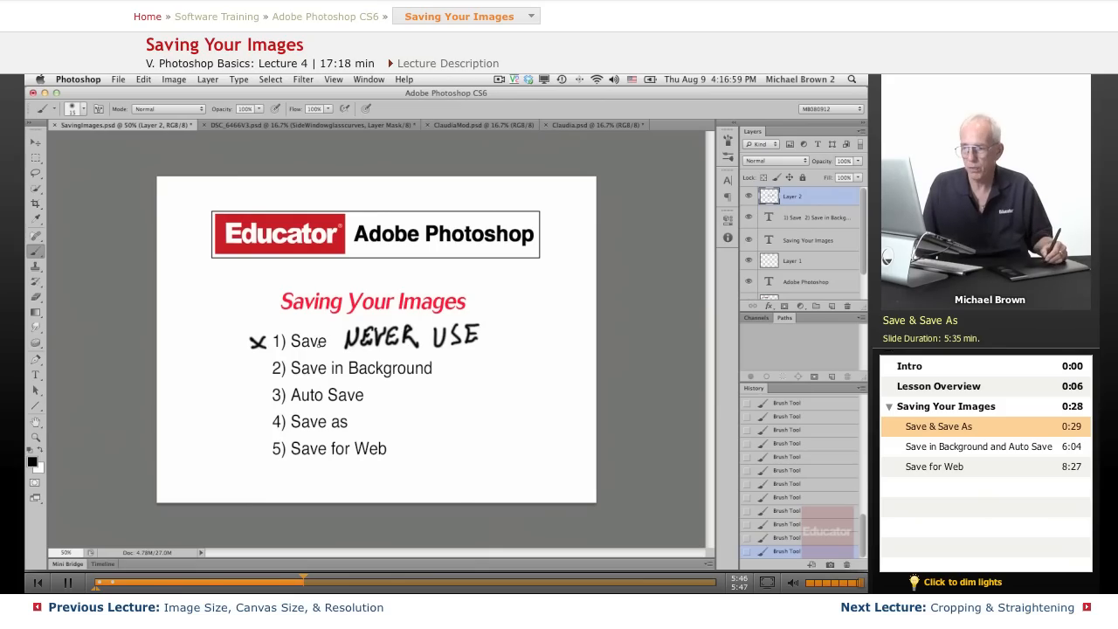
Step: Brush a curved arrow from the NEVER USE note toward the crossed-out Save
{"action": "left_click_drag", "start_coordinate": [510, 332], "coordinate": [423, 416]}
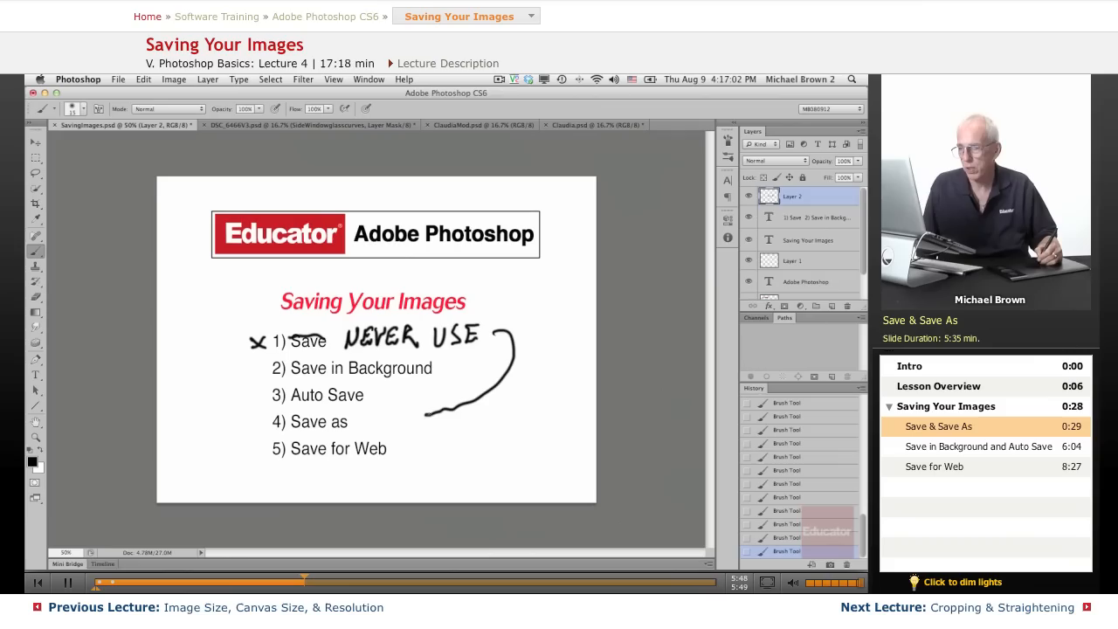